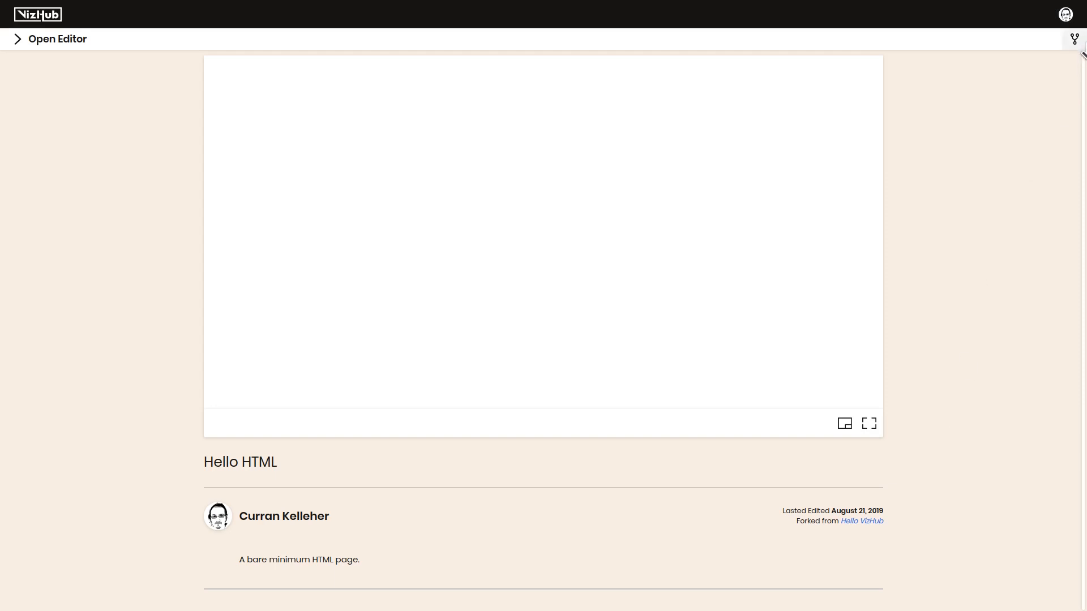
Retitle the page 'Loading and Parsing CSV Data' in the editor
click(57, 39)
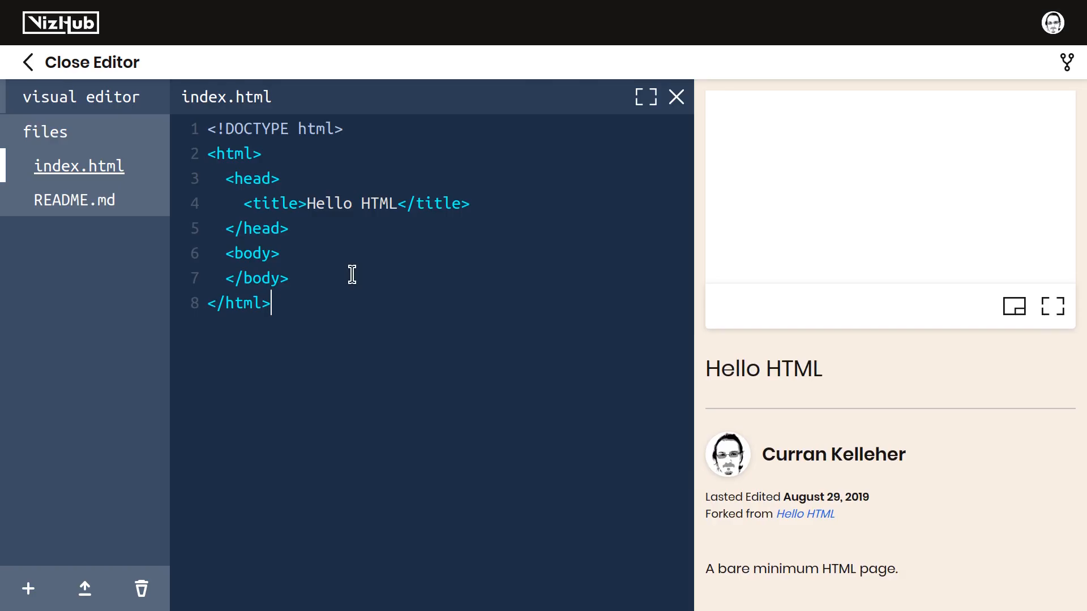
double_click(350, 202)
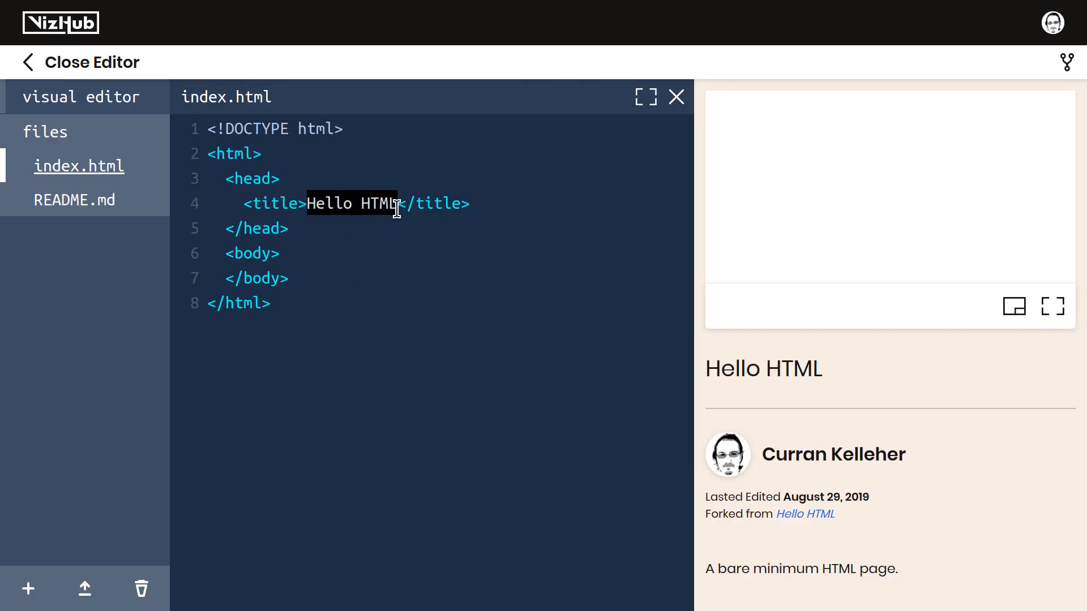
text(Loading and Parsing CSV Data)
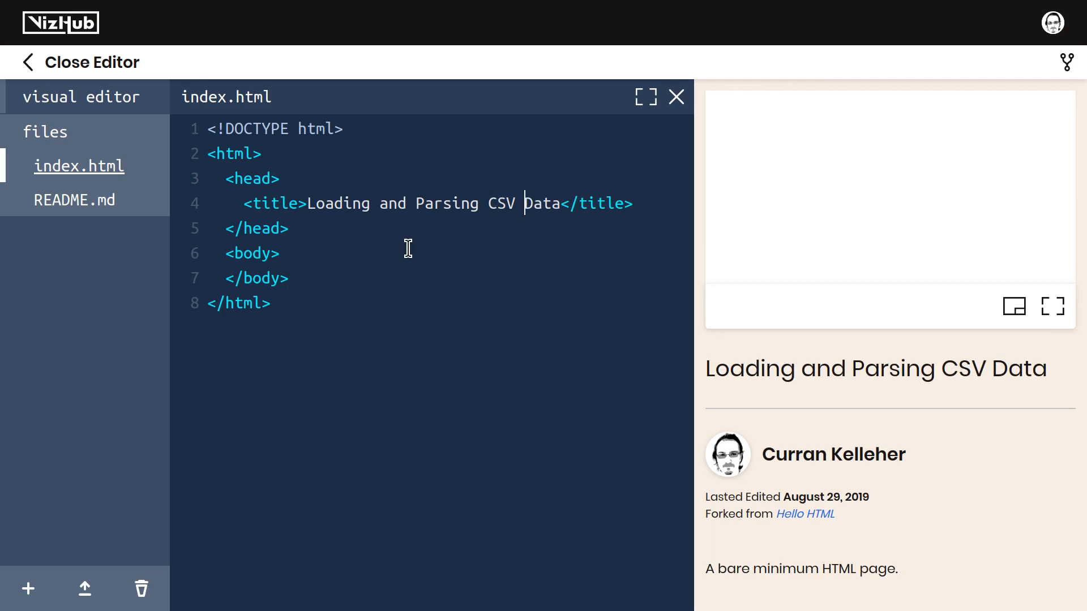
Rewrite README.md to describe a program that loads and parses CSV data
click(75, 199)
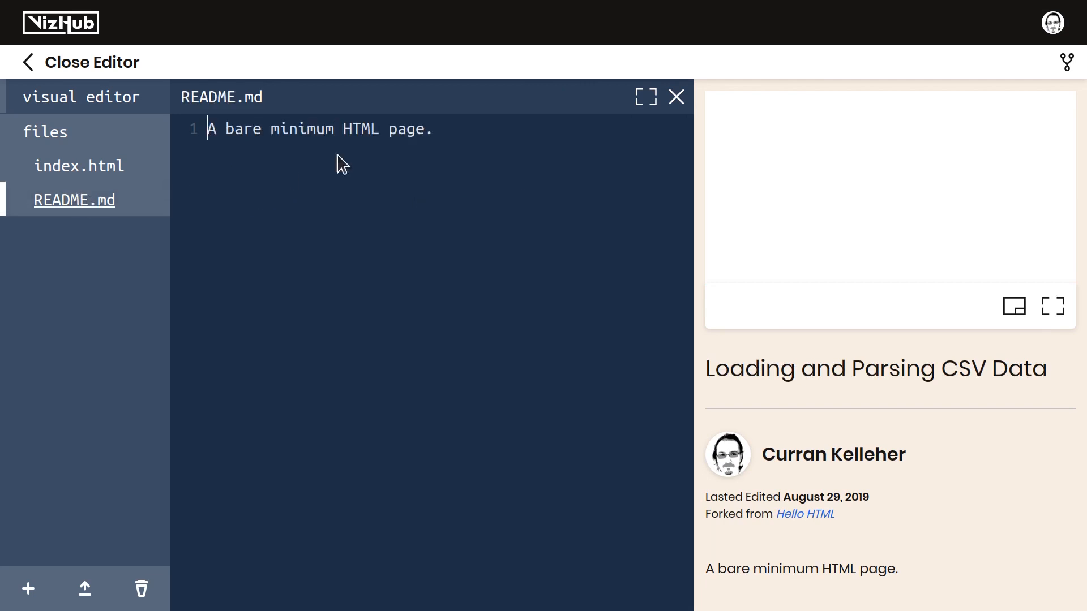
text(A program that loads and parses some CSV data.)
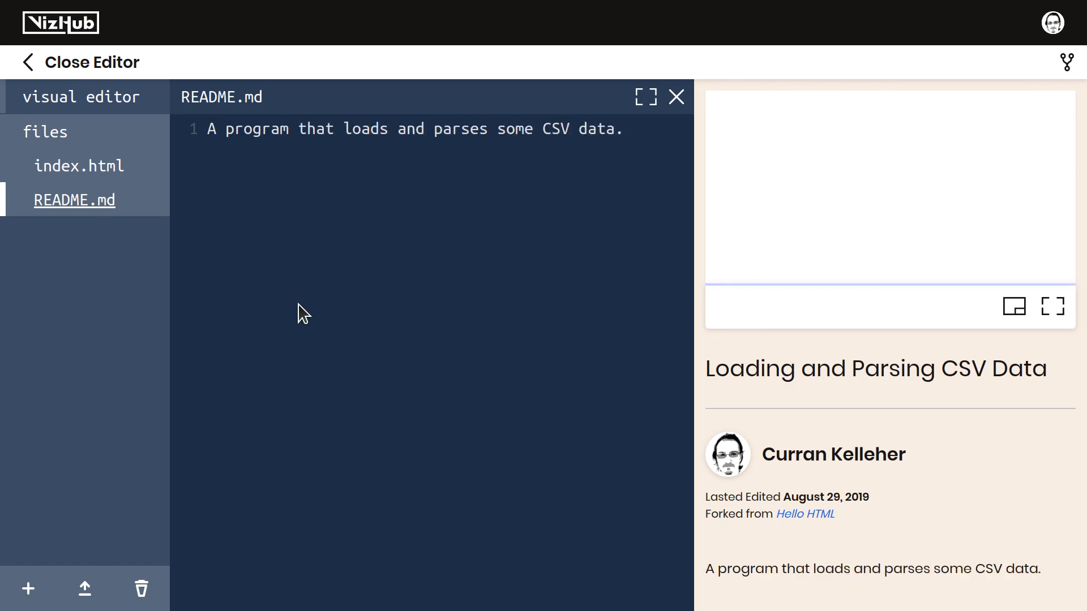
click(79, 166)
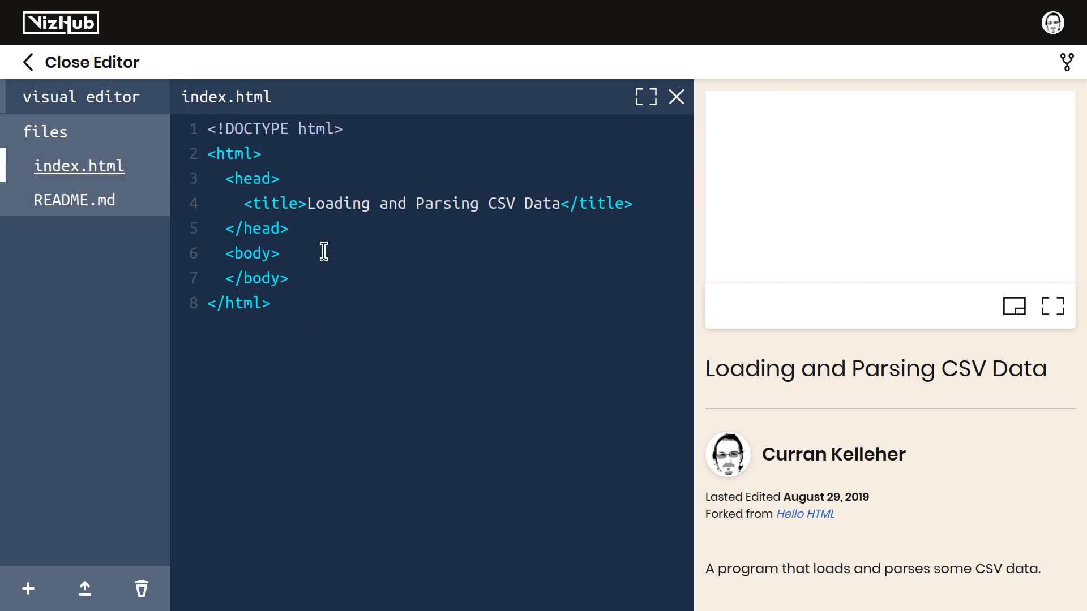
Add a <script></script> block in the body containing an empty fetch() call
key(Enter)
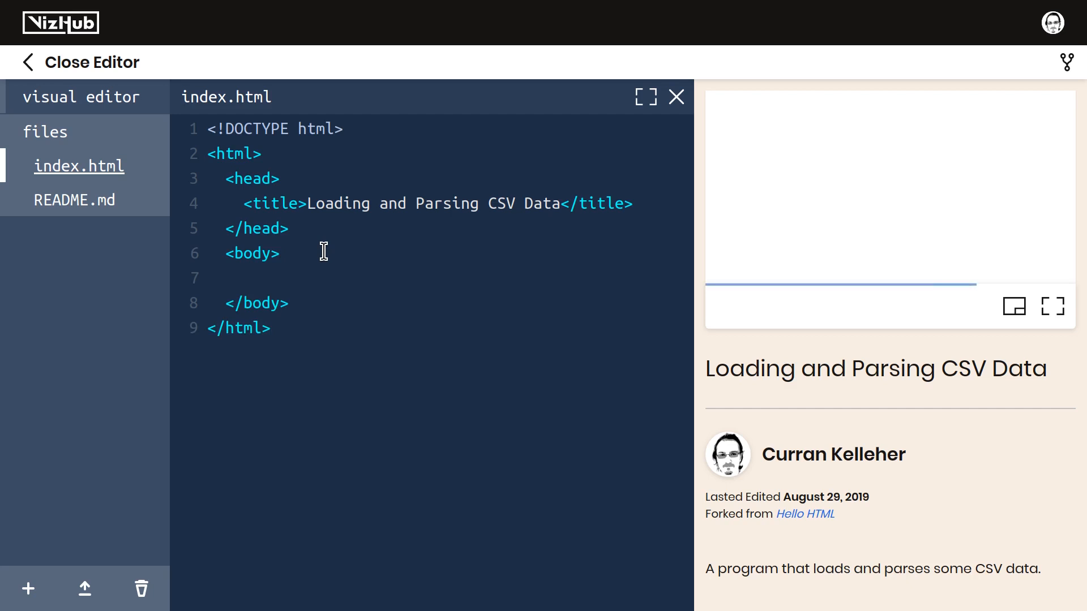
text(<script></script>)
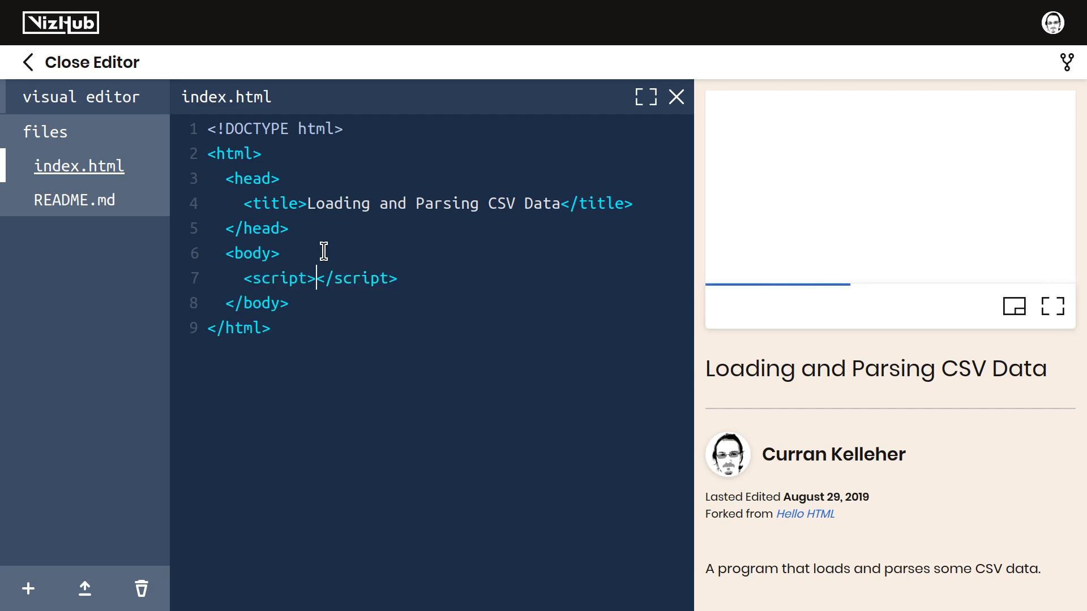
key(Enter)
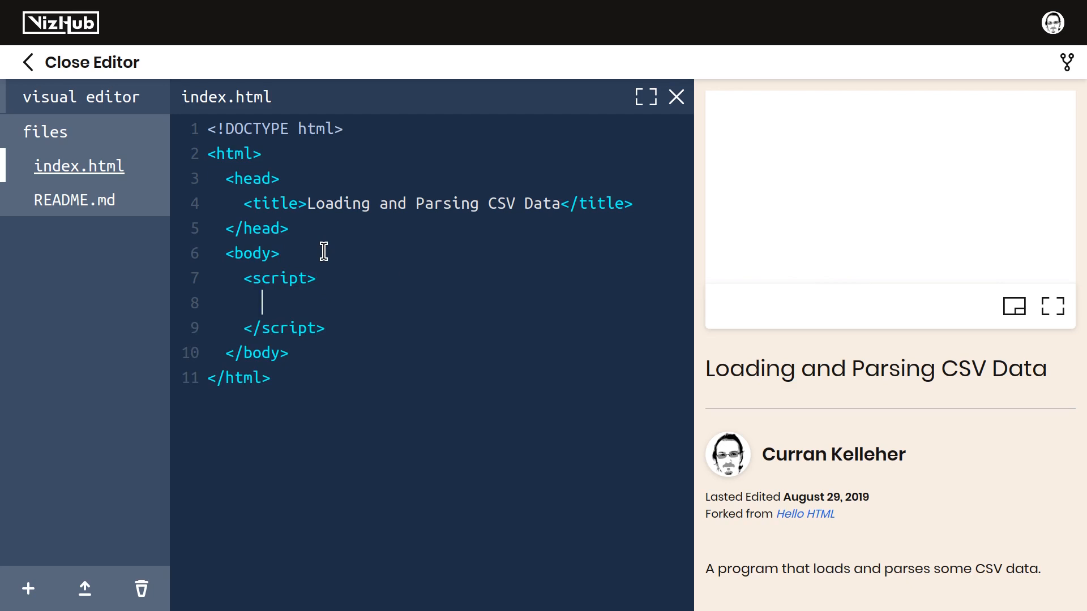
text(fetc)
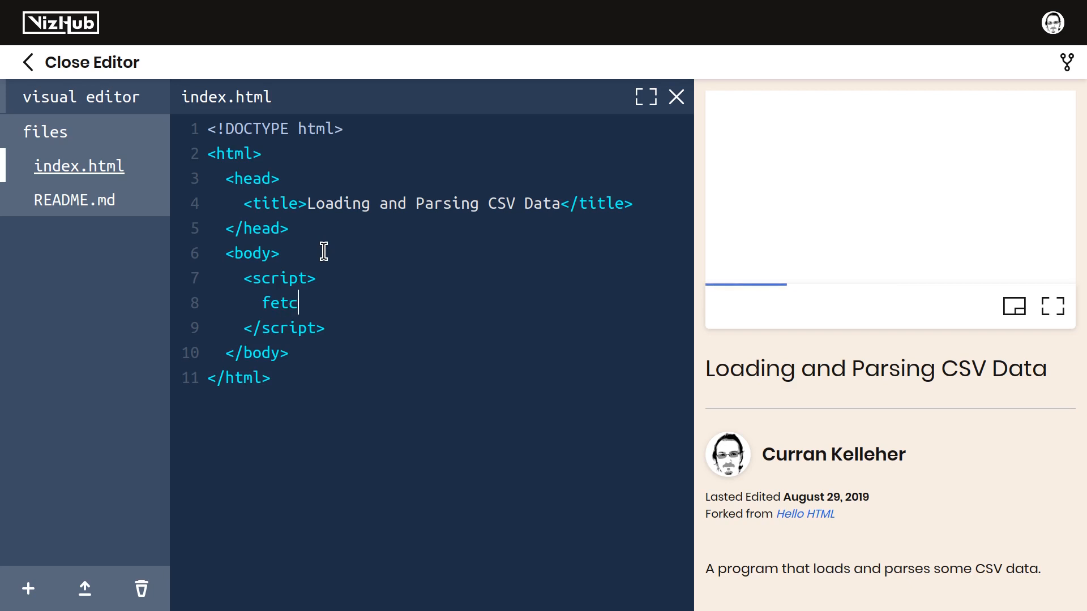
text(h())
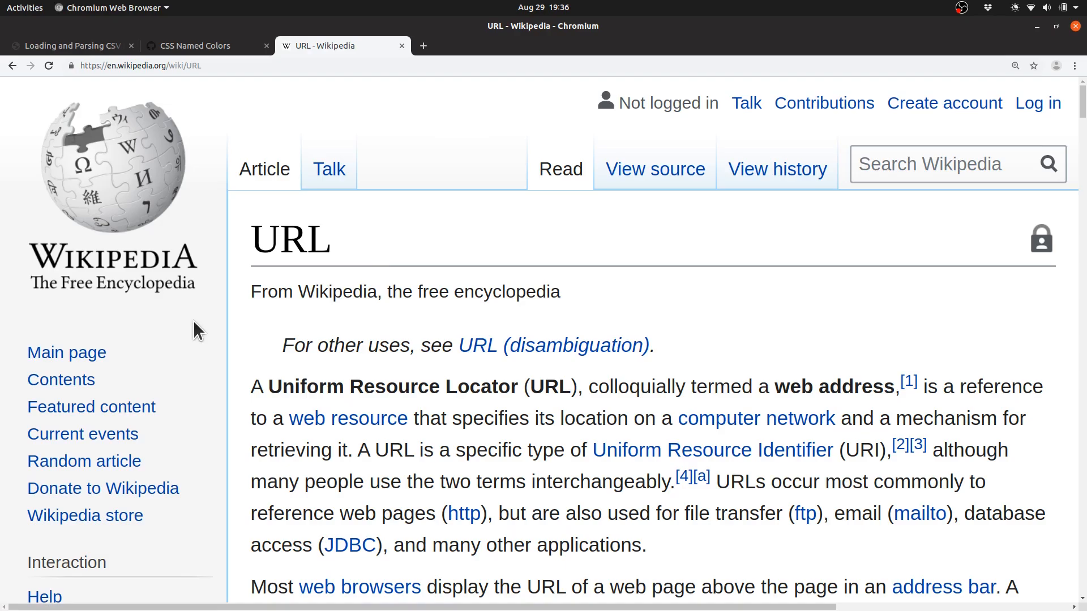
double_click(298, 387)
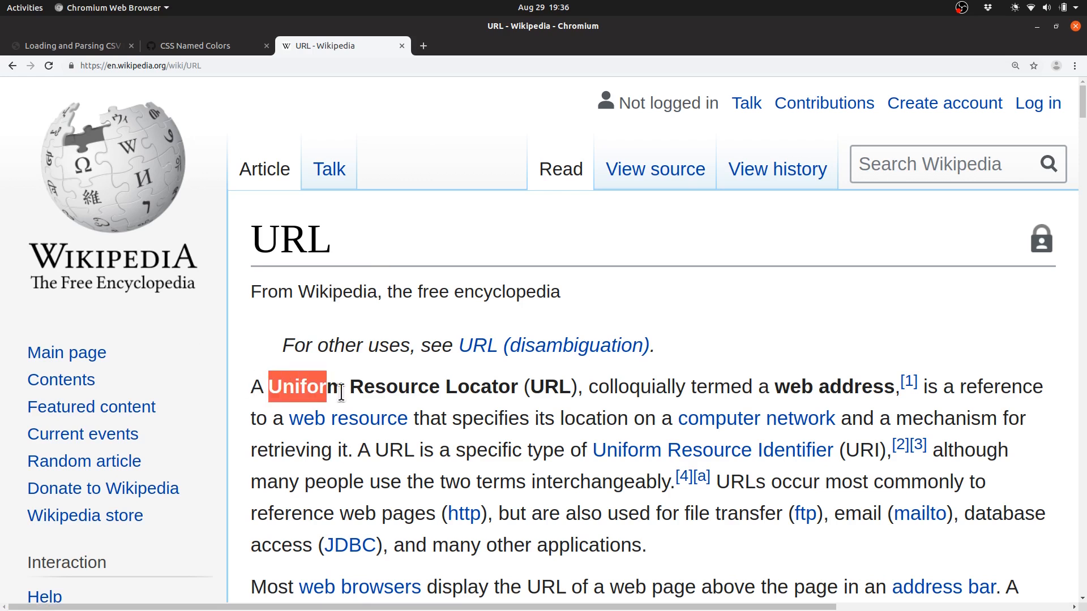
drag(326, 387, 516, 388)
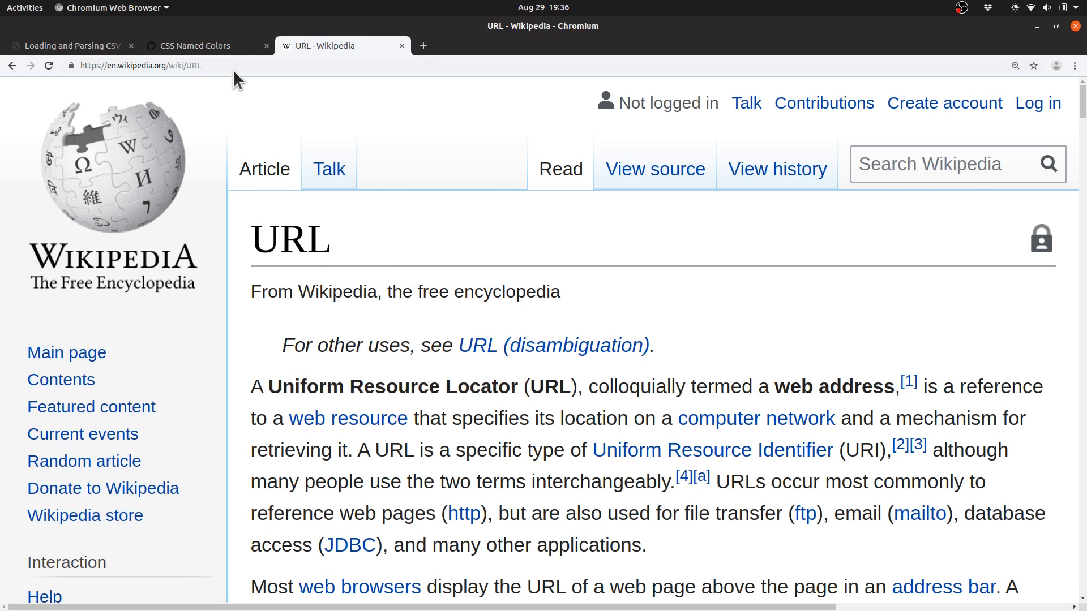
click(138, 65)
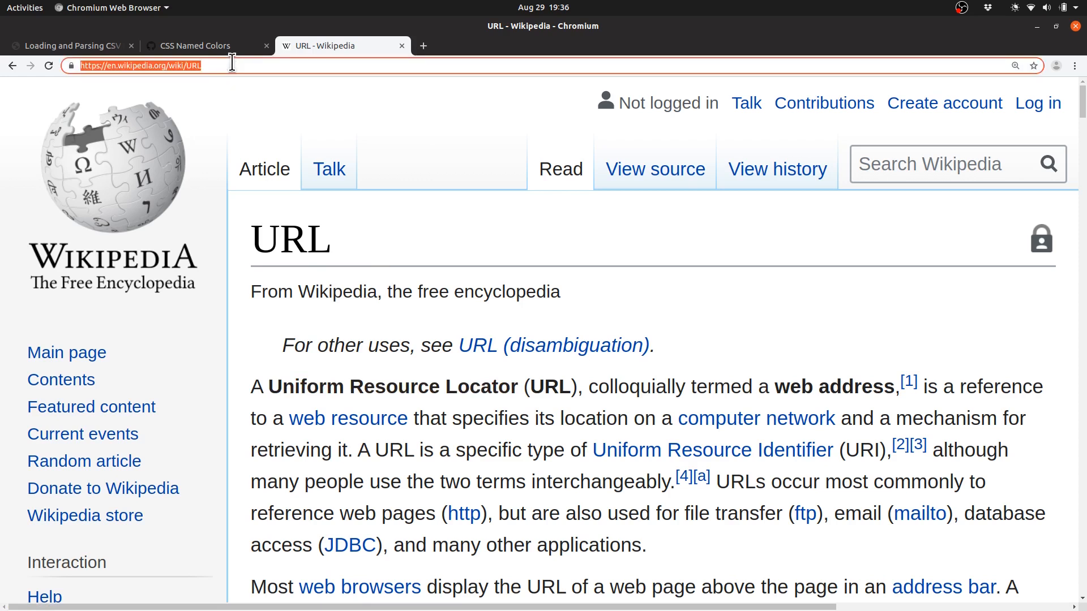
View the raw cssNamedColors.csv contents from the CSS Named Colors gist and grab its address
click(202, 45)
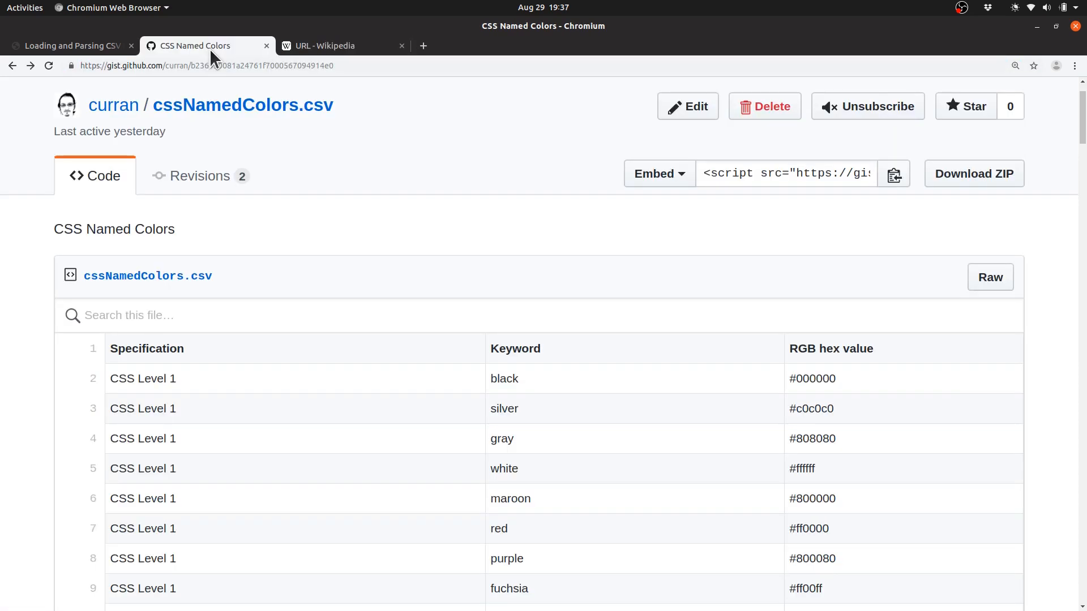
click(205, 66)
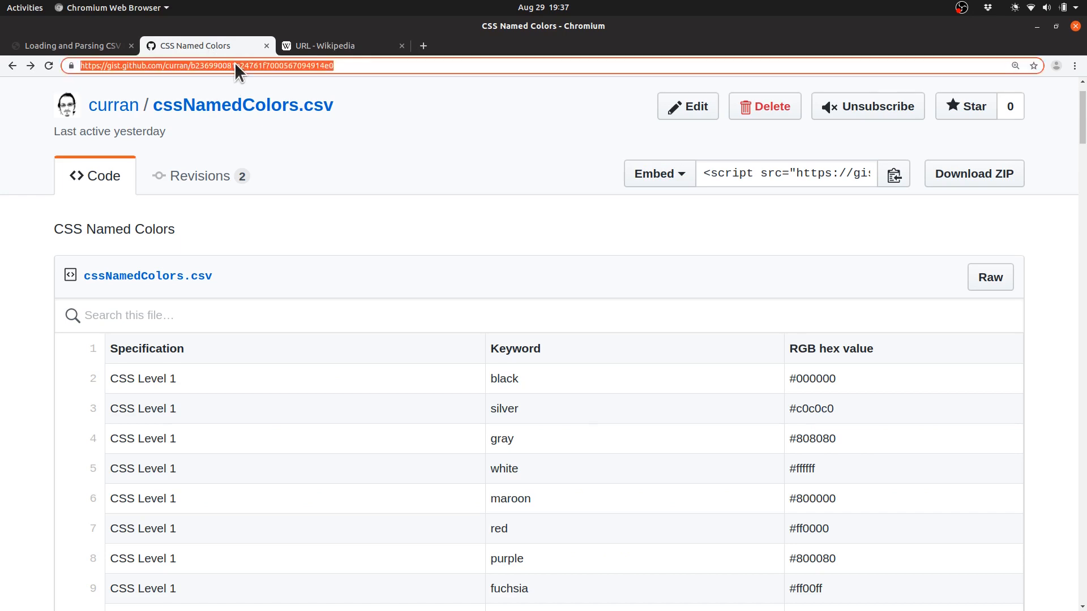
mouse_move(380, 304)
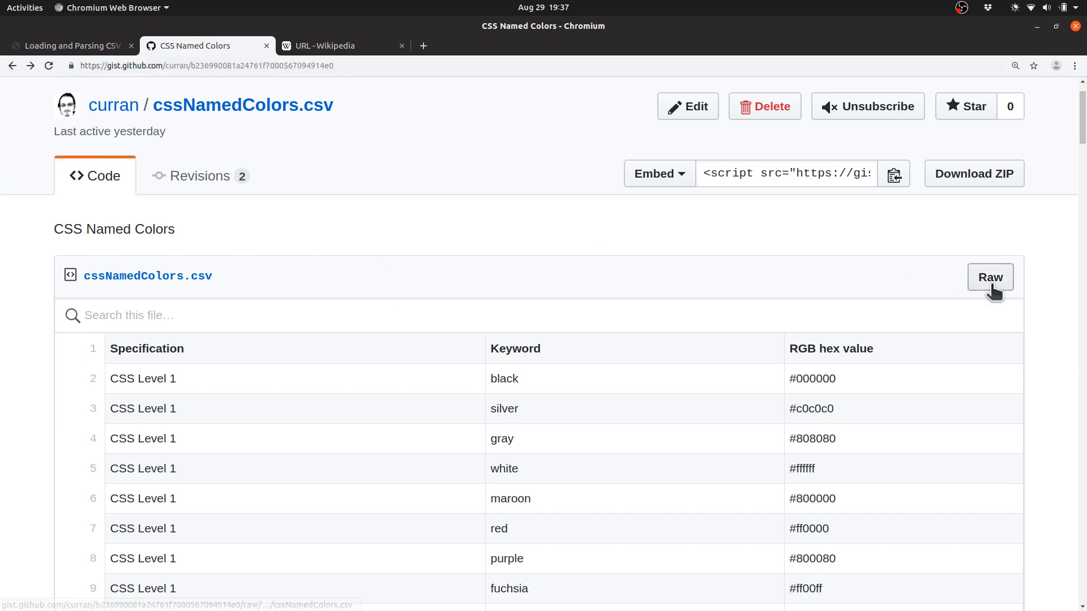
click(990, 278)
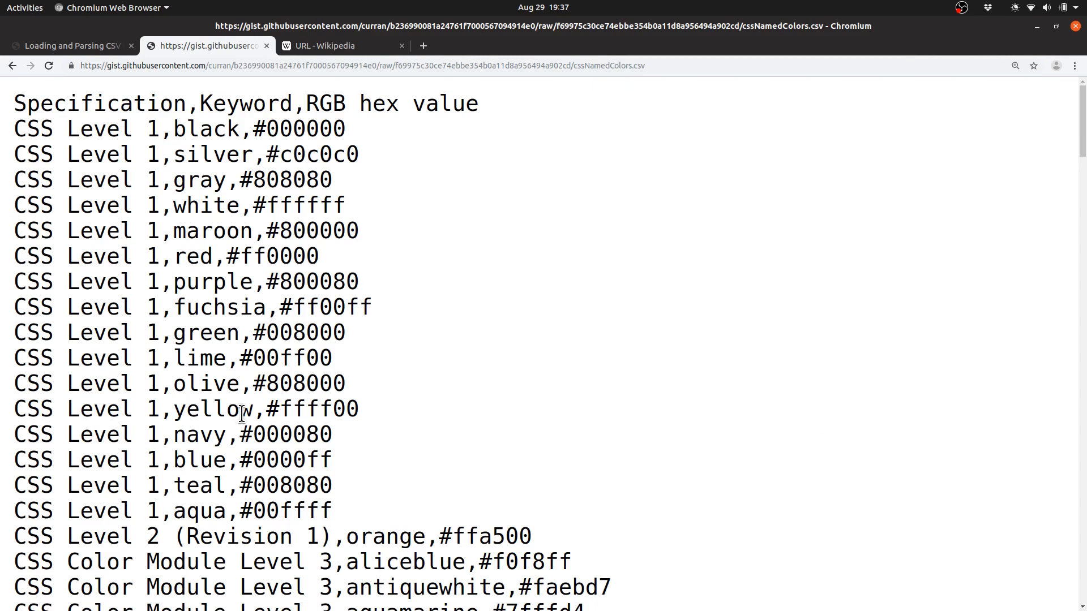
mouse_move(262, 180)
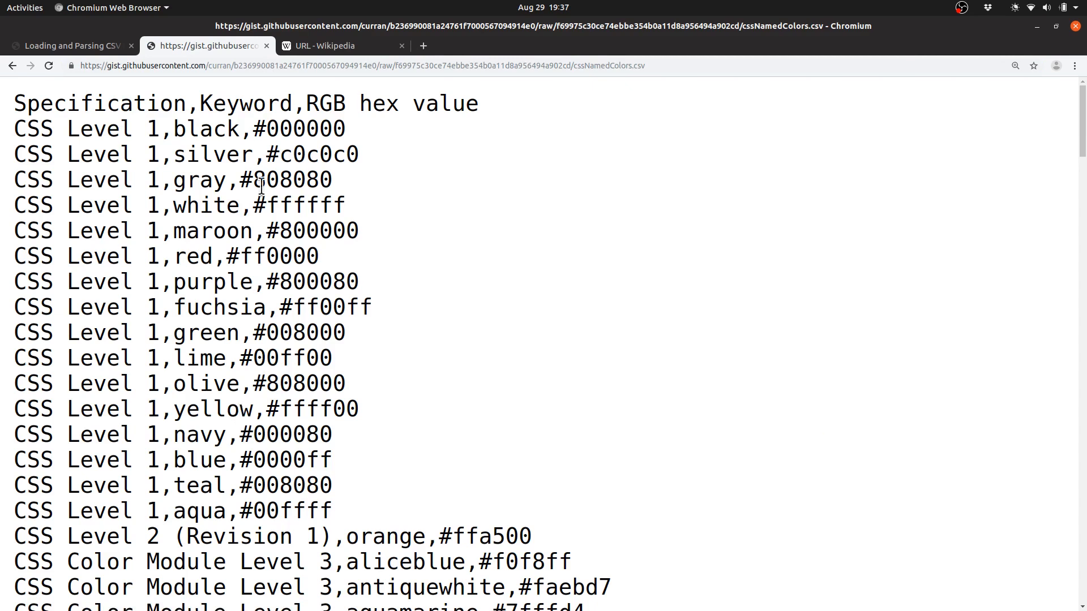
double_click(481, 66)
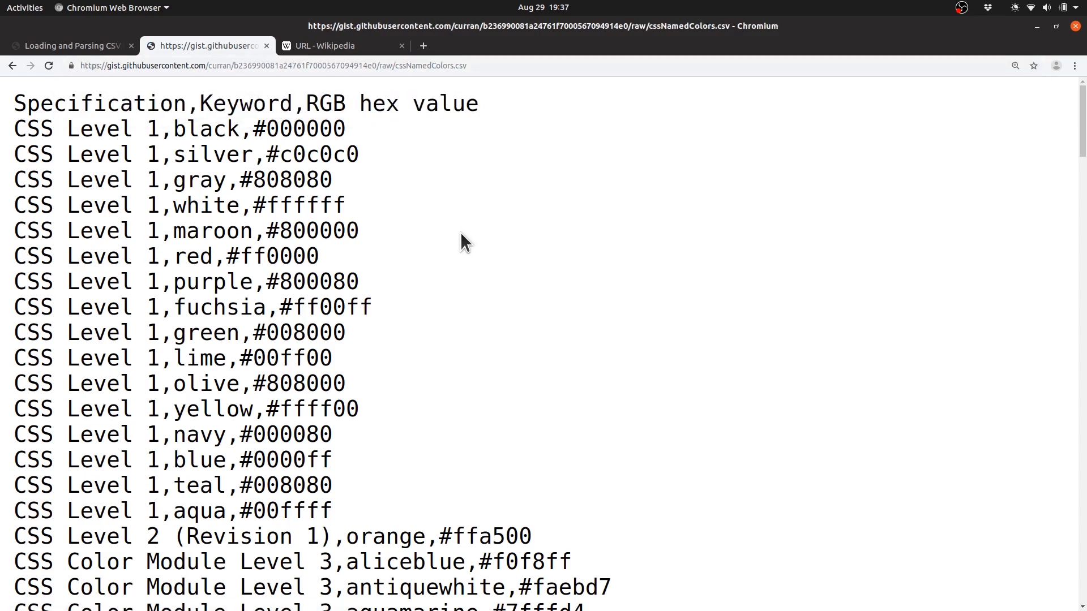
click(273, 66)
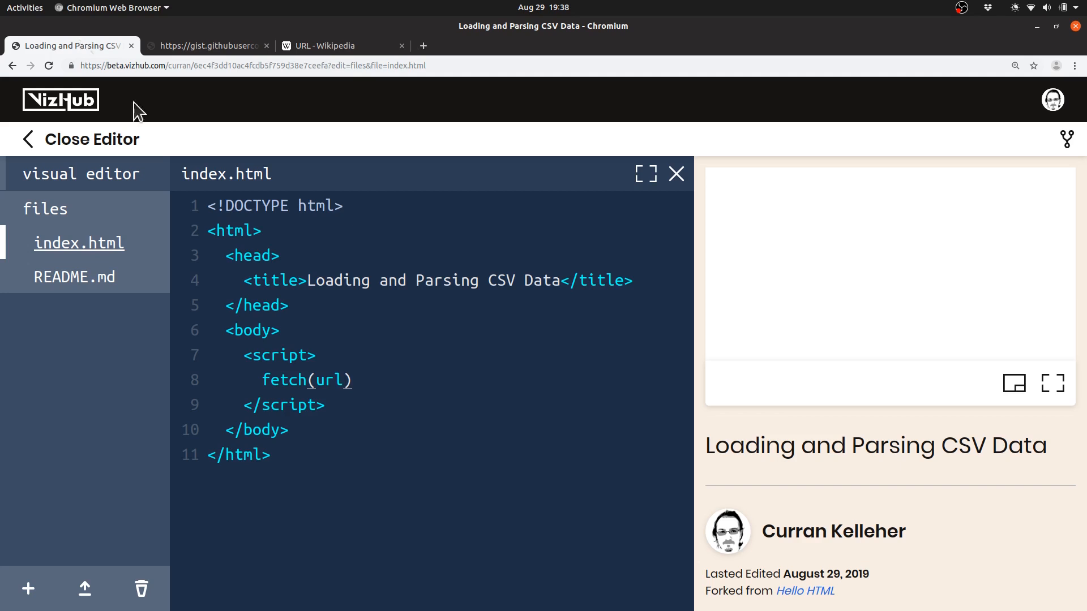
Declare const url = '' holding the raw gist CSV address above the fetch call
text(const)
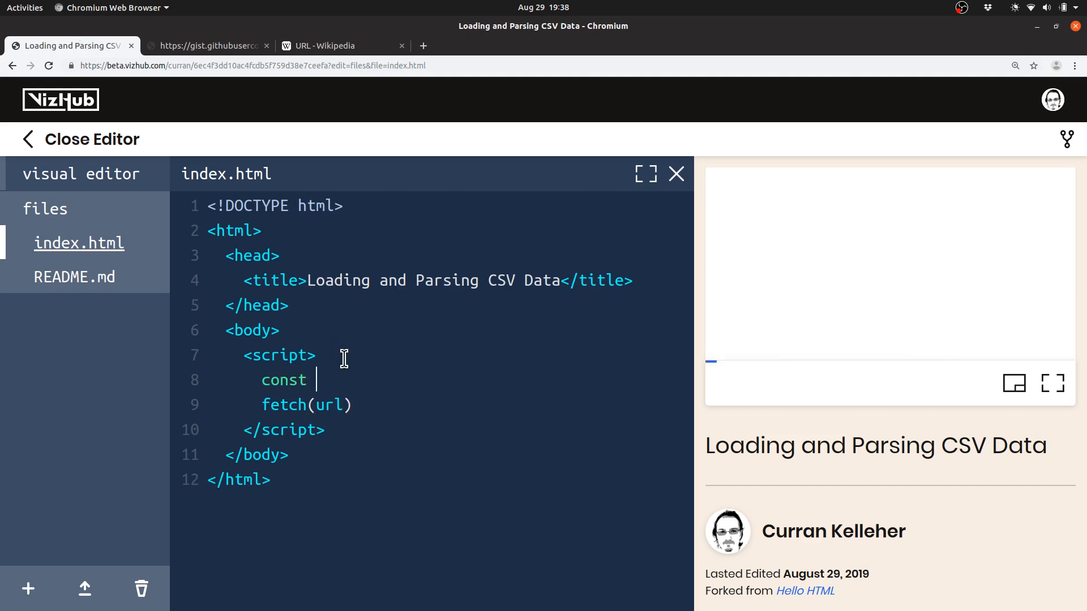
text(url = ")
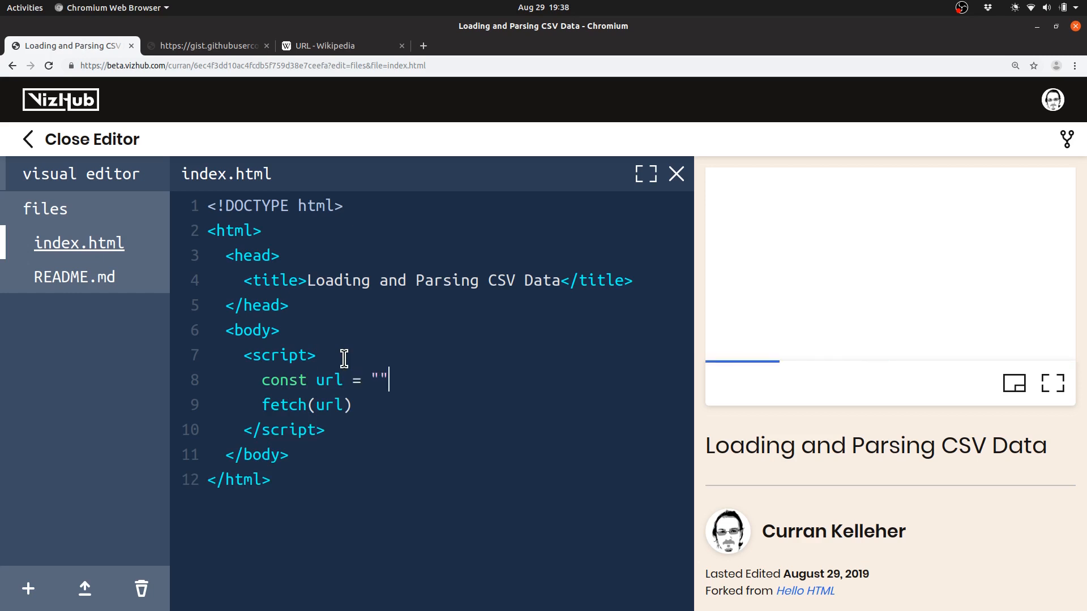
text('';)
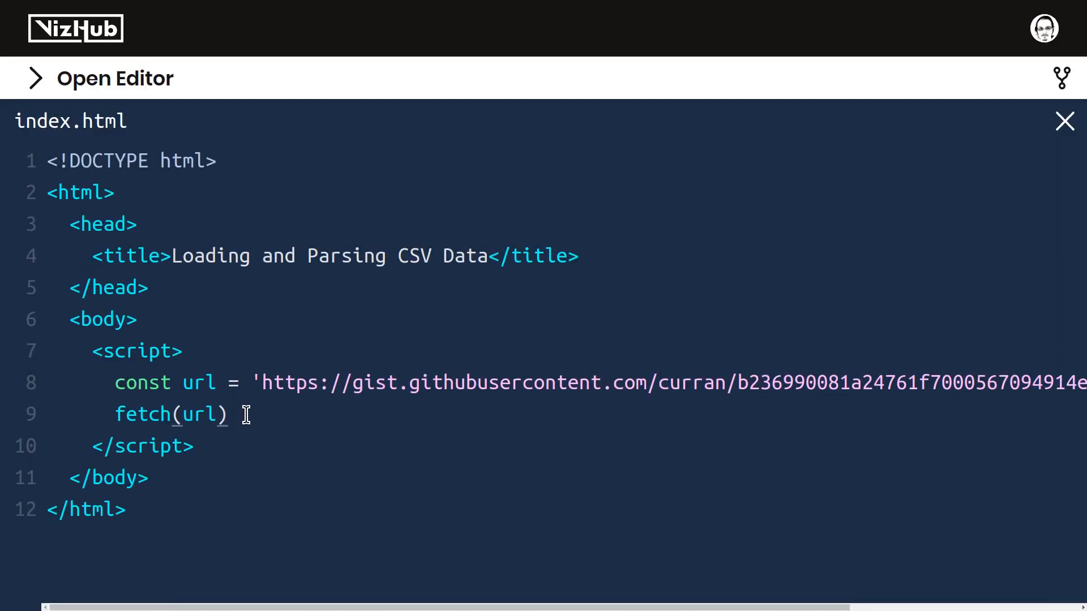
text(;)
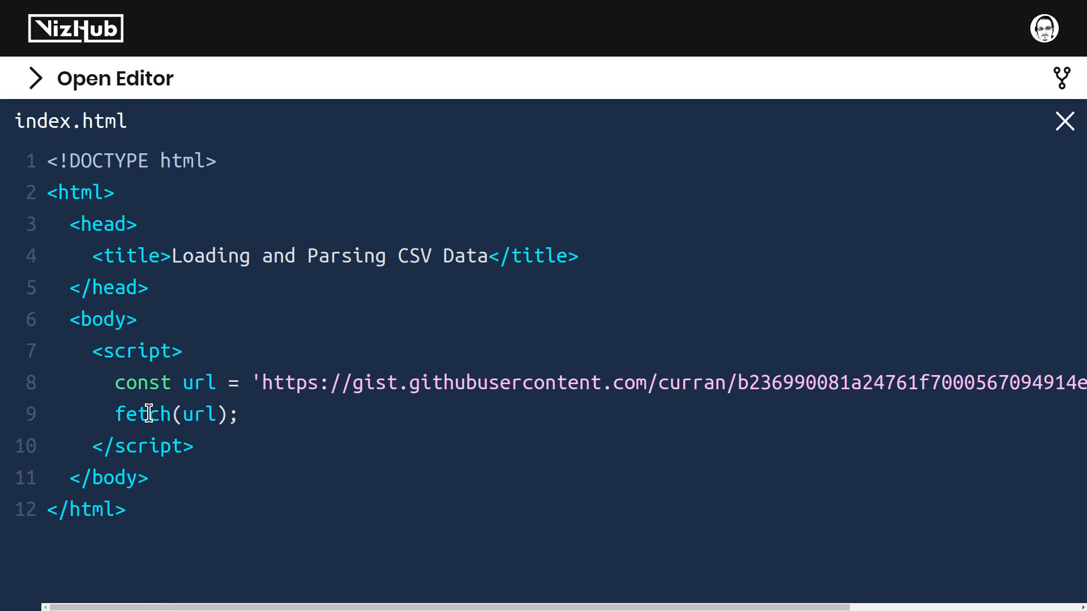
Wrap fetch(url) in console.log() to log its result
double_click(143, 415)
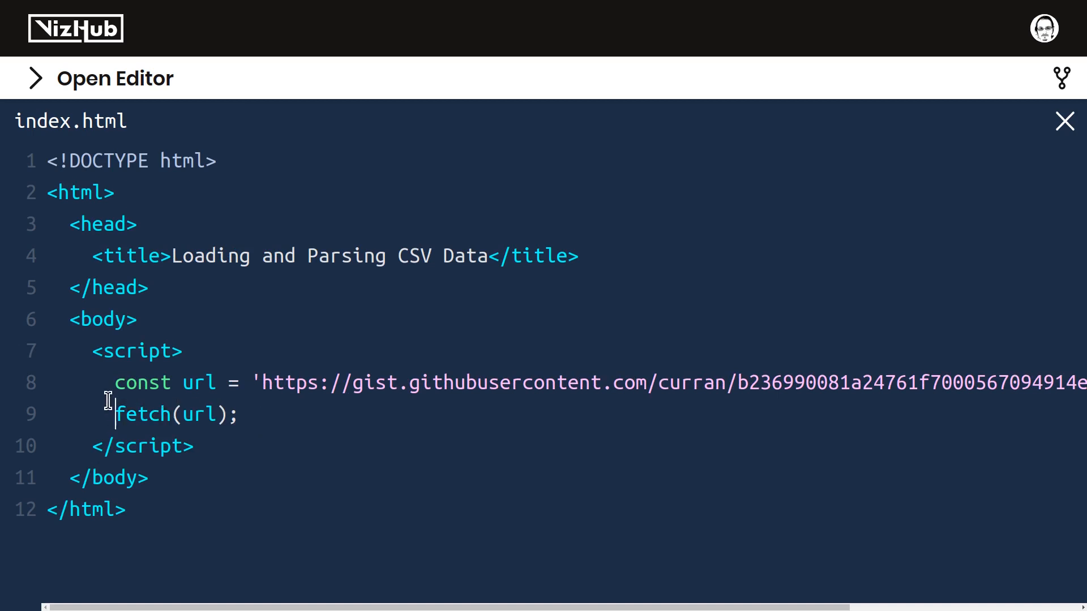
text(console.log()
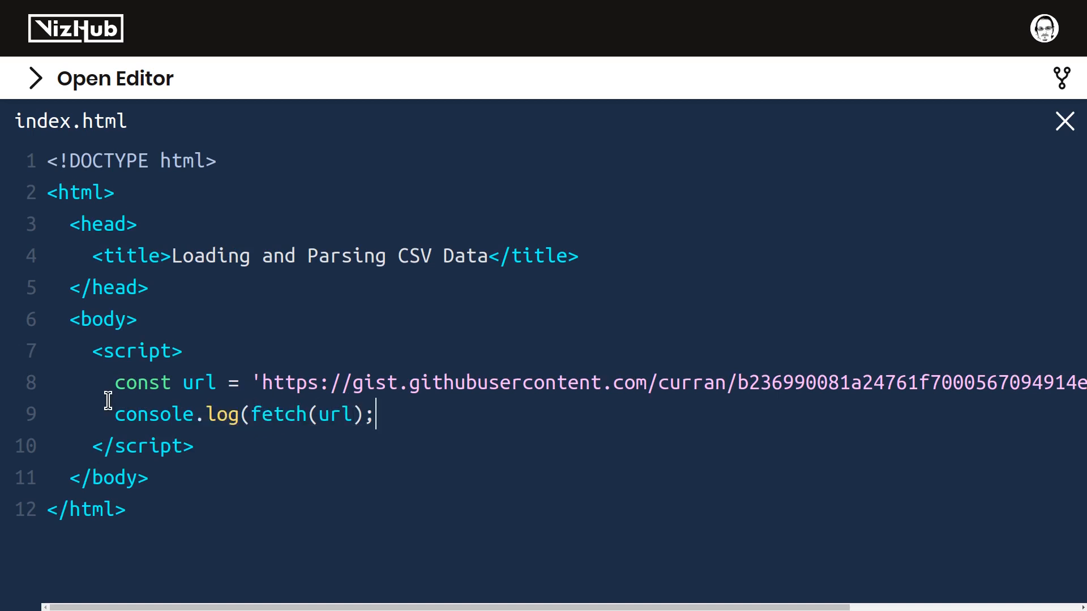
text())
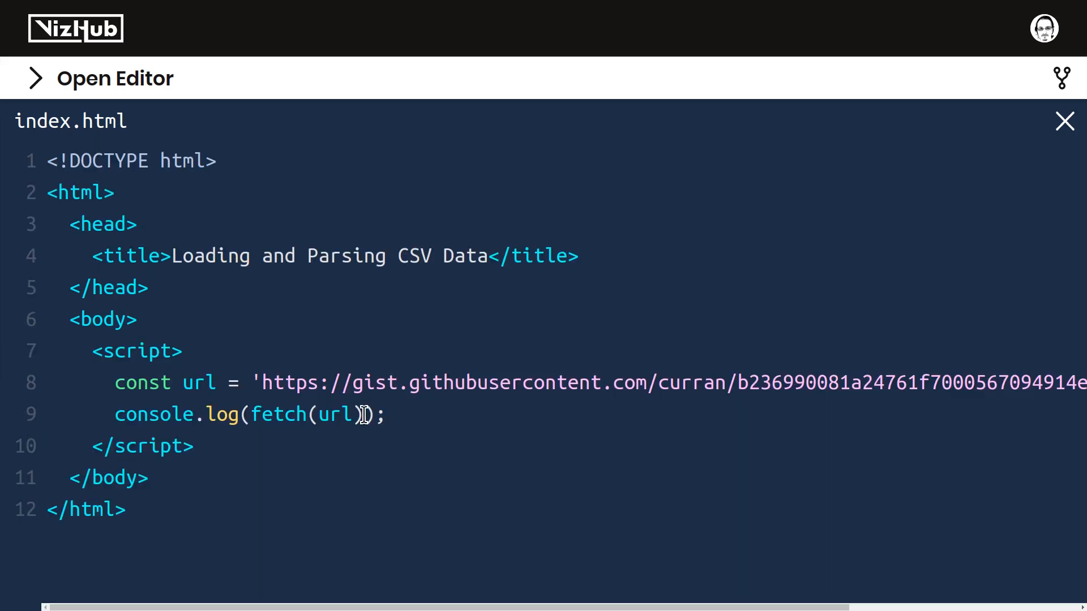
Store fetch(url) in a const promise and start a response callback
double_click(279, 414)
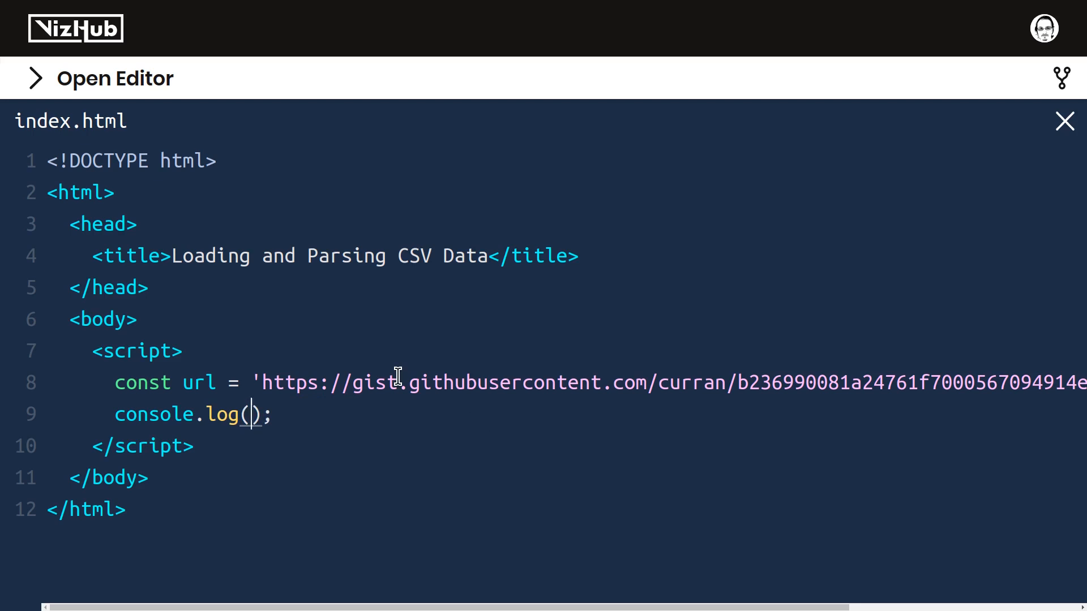
text(promise)
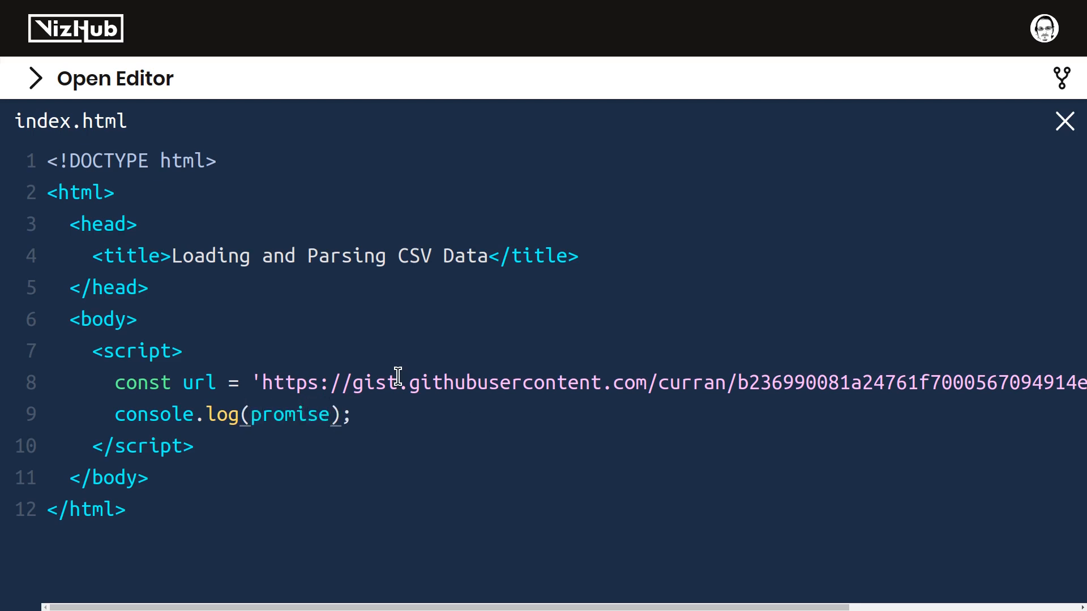
text(const promise = fetch(url);)
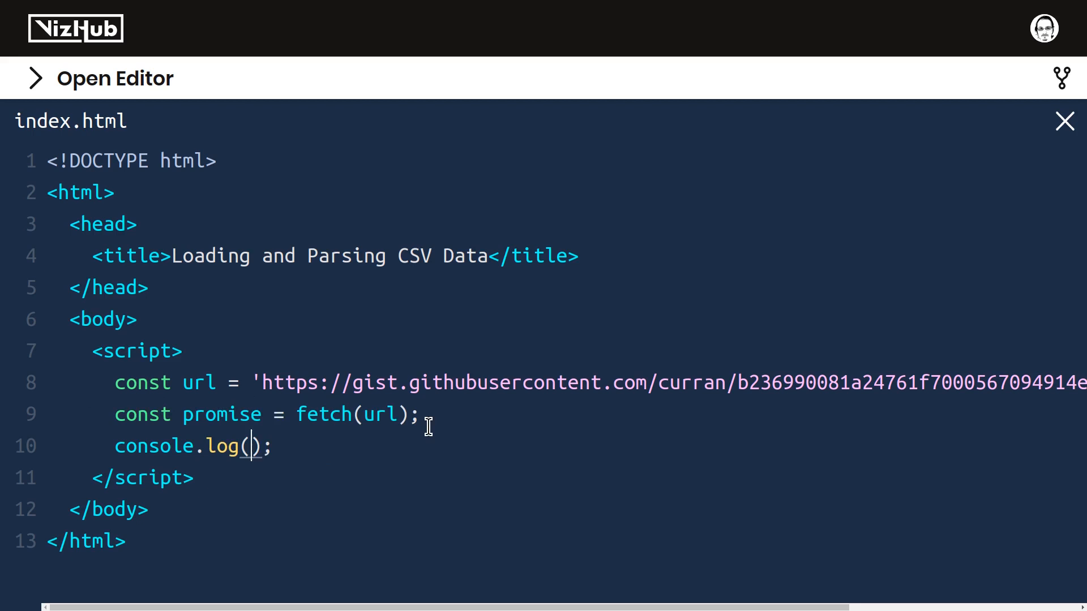
text(rep)
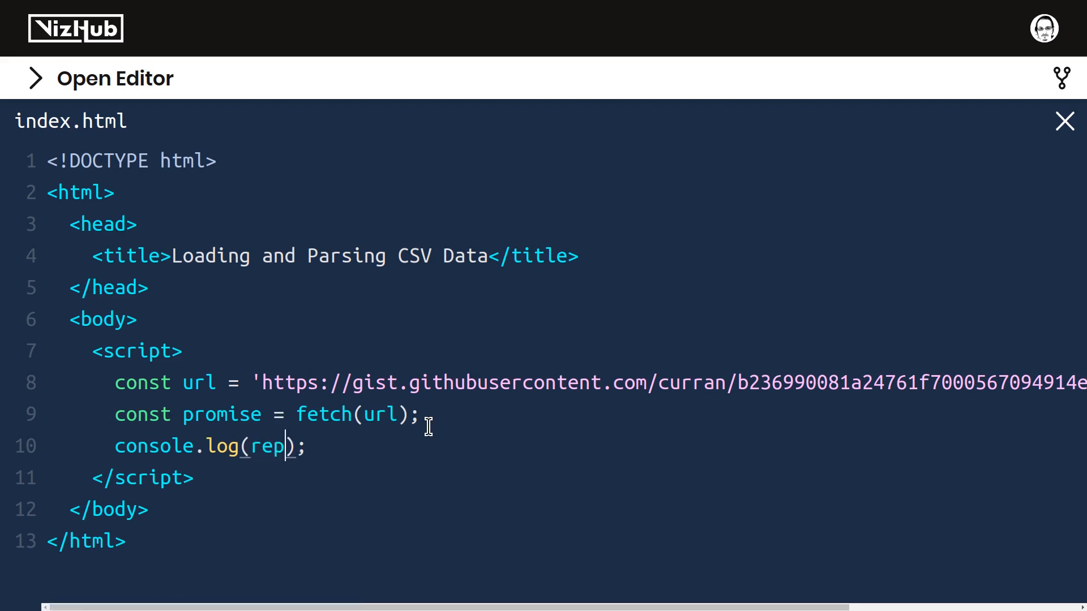
text(spose)
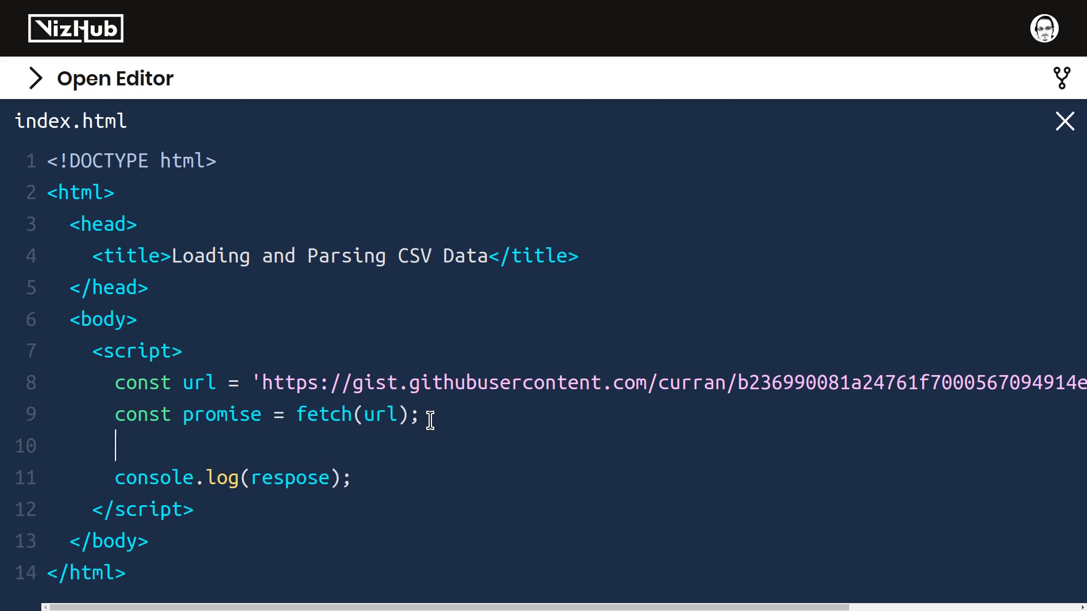
Add promise.then(response => { ... }) with console.log(response) inside the callback
text(promise.t)
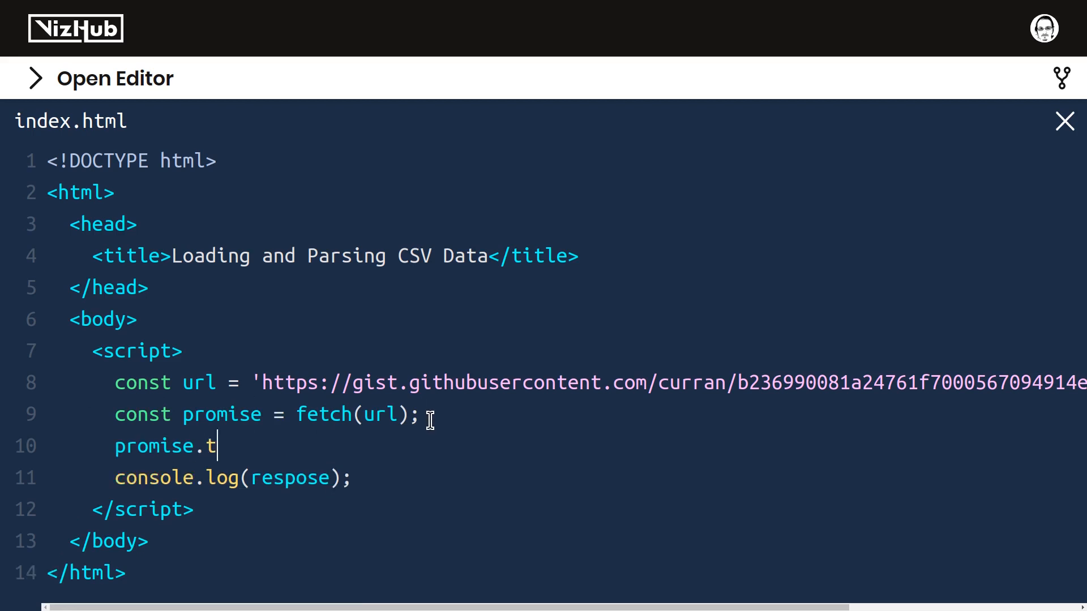
text(hen();)
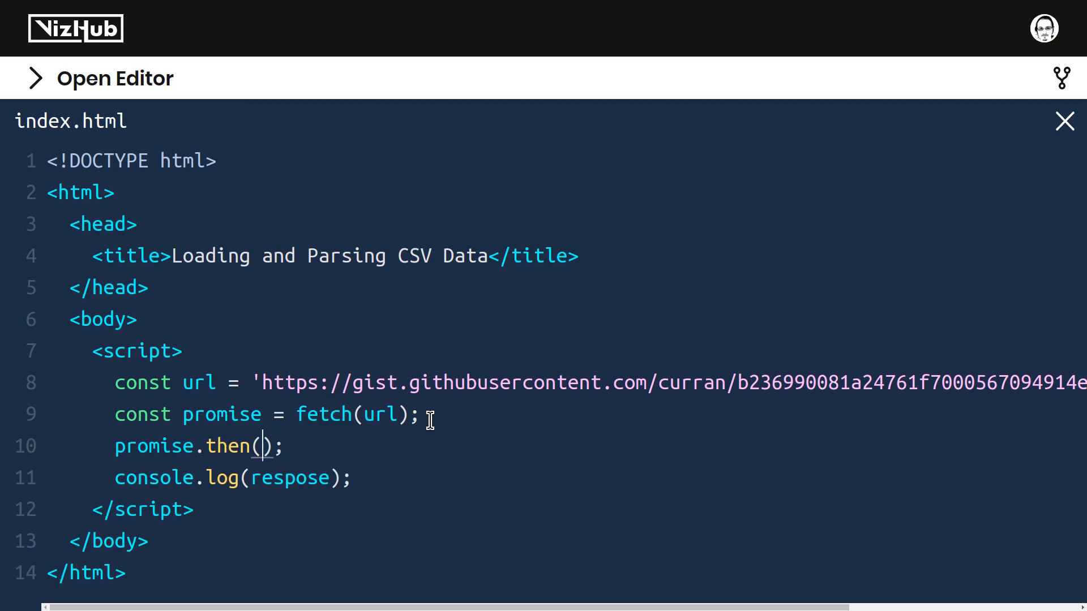
text(response)
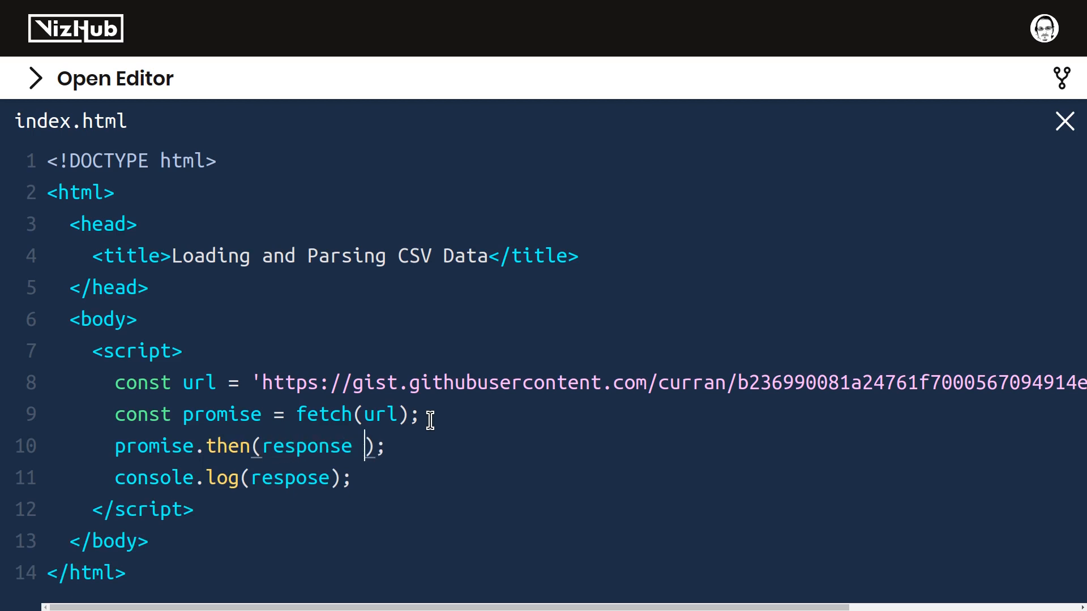
text(=> {)
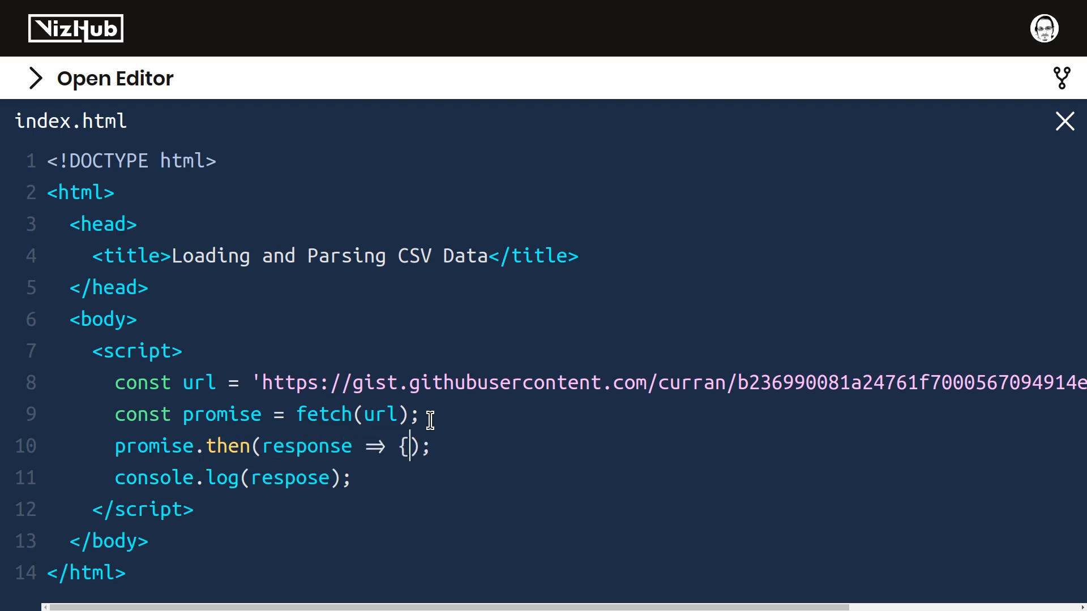
key(Enter)
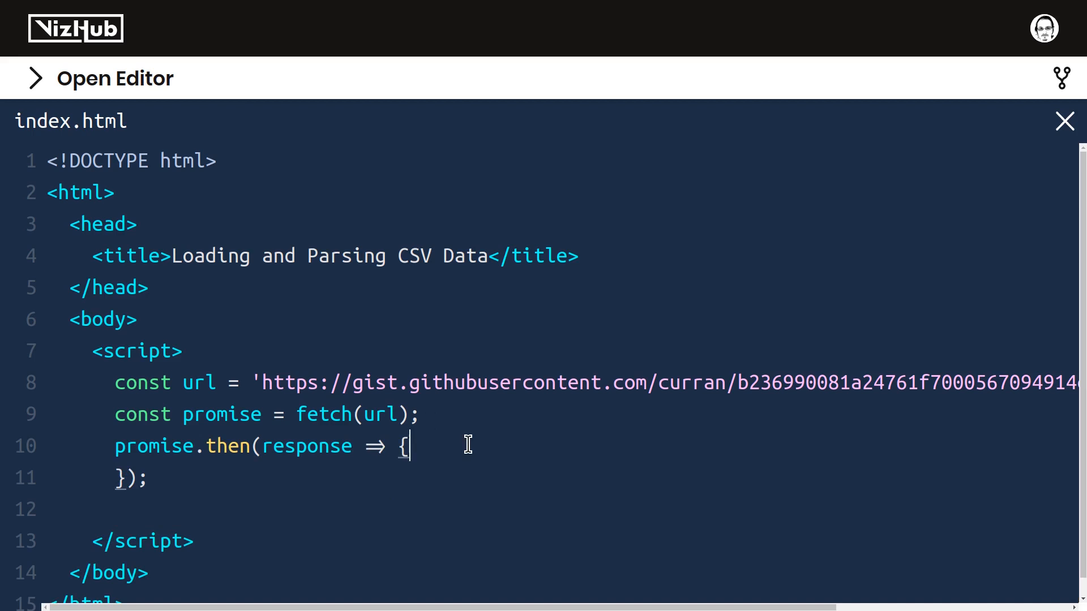
text(console.log(respose);)
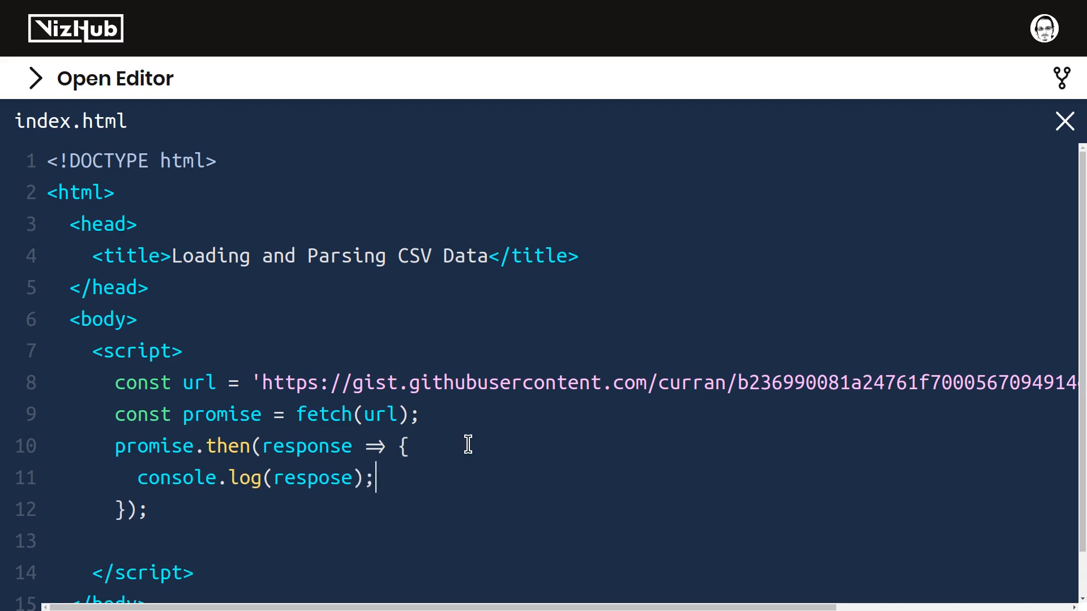
mouse_move(265, 446)
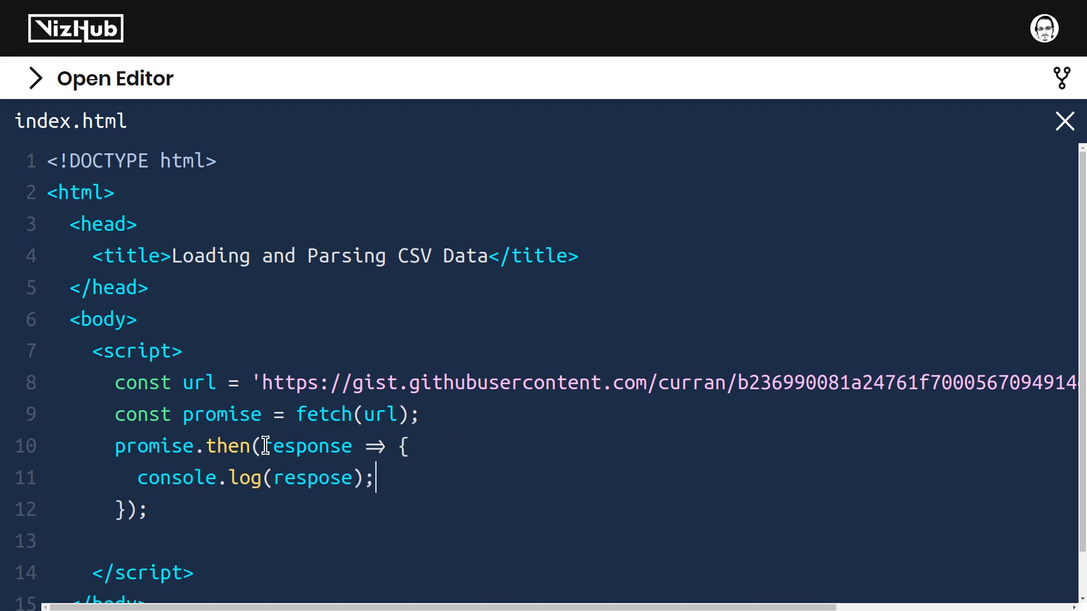
drag(261, 446, 128, 510)
text(n)
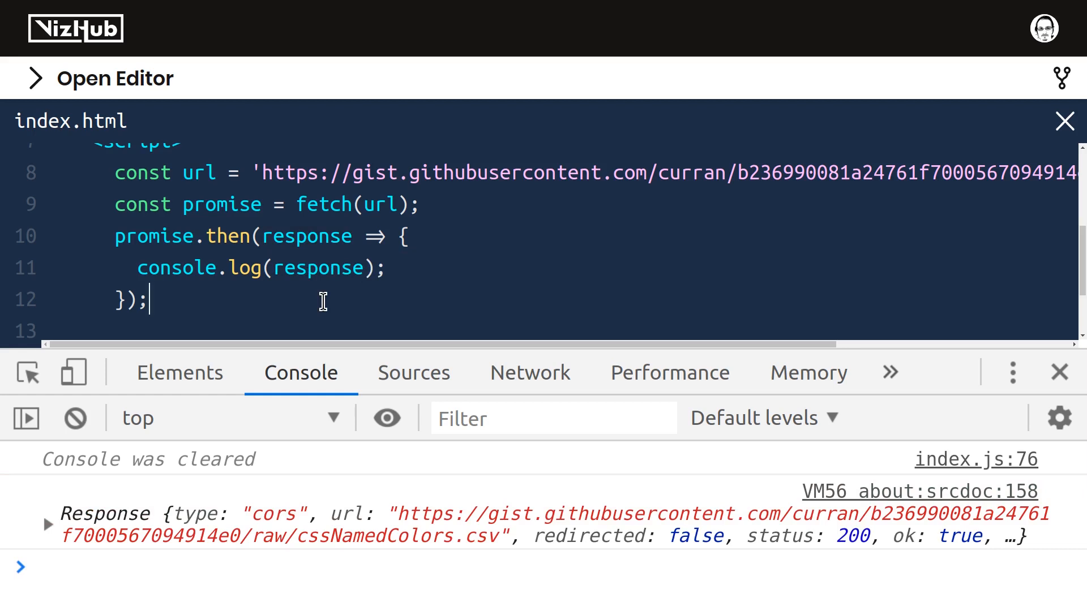
mouse_move(69, 545)
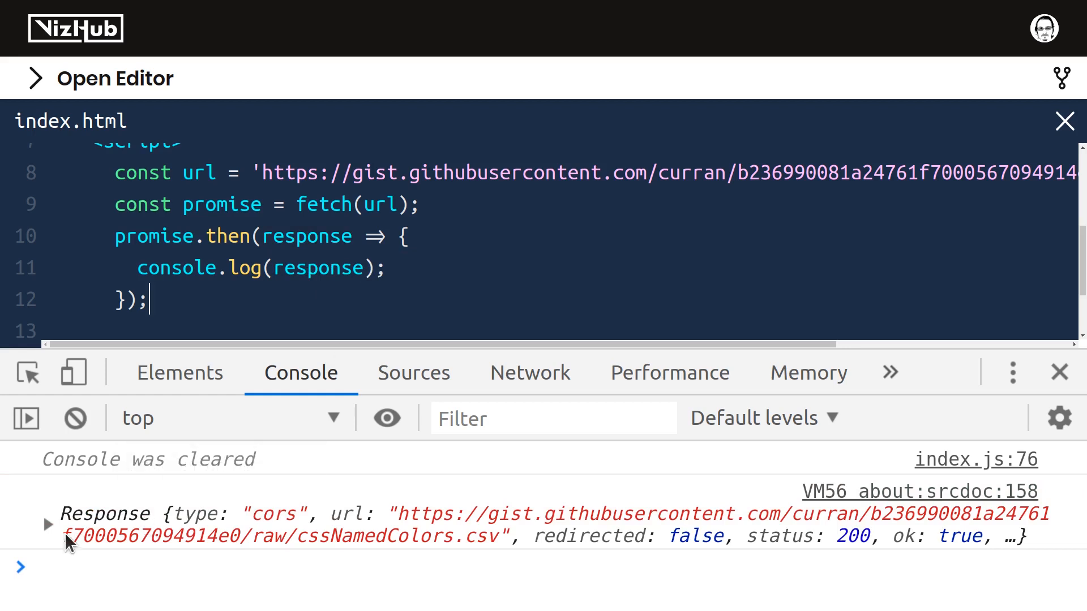
Expand the logged Response object in the console to see its ReadableStream body
click(49, 525)
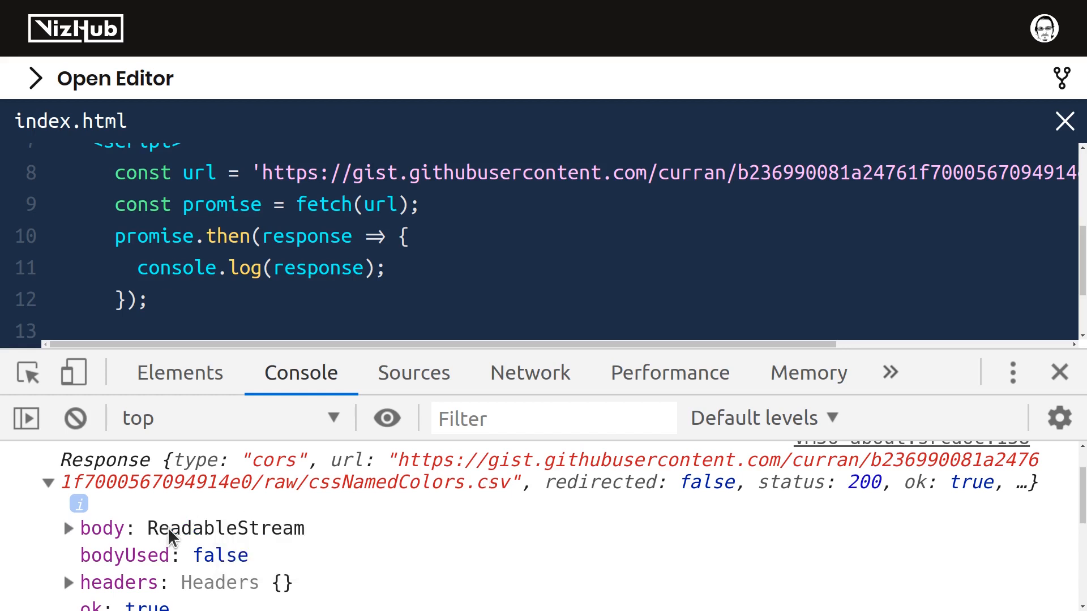
mouse_move(146, 537)
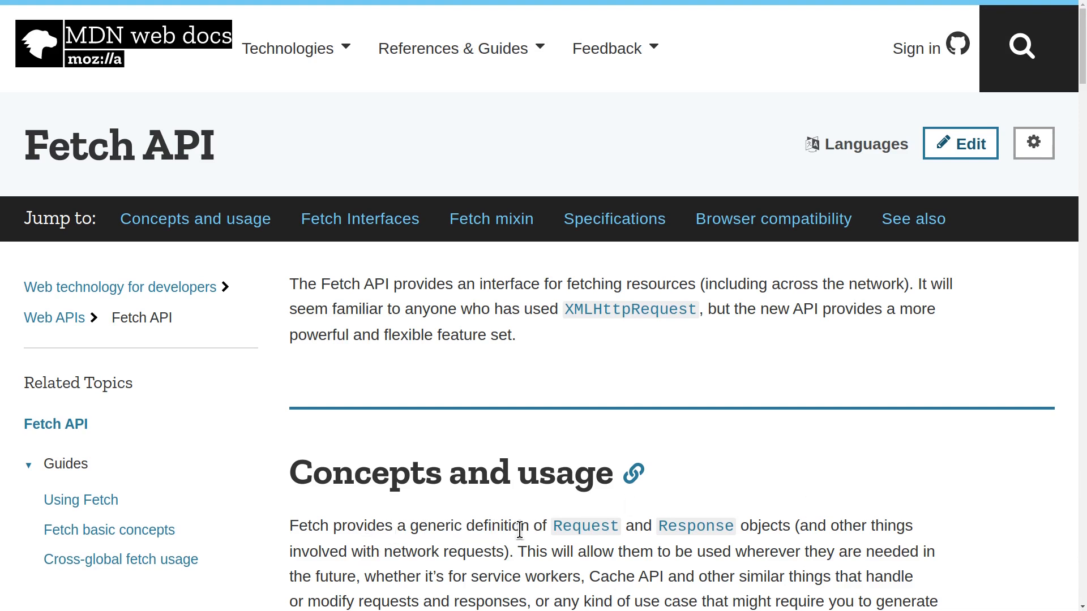
mouse_move(695, 525)
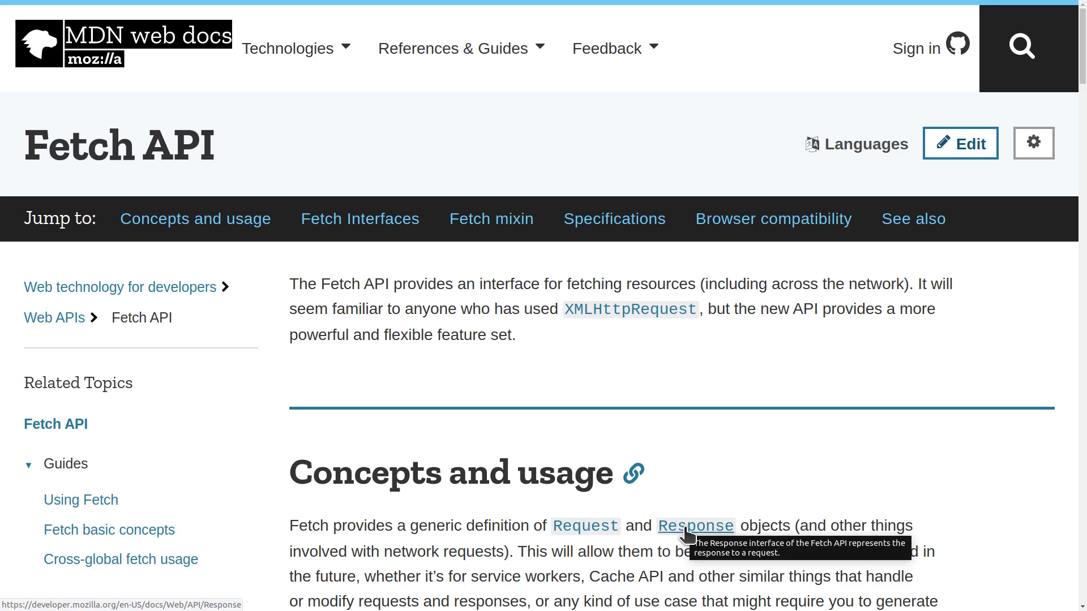
Navigate to the MDN Response reference page and its Body methods list
click(695, 525)
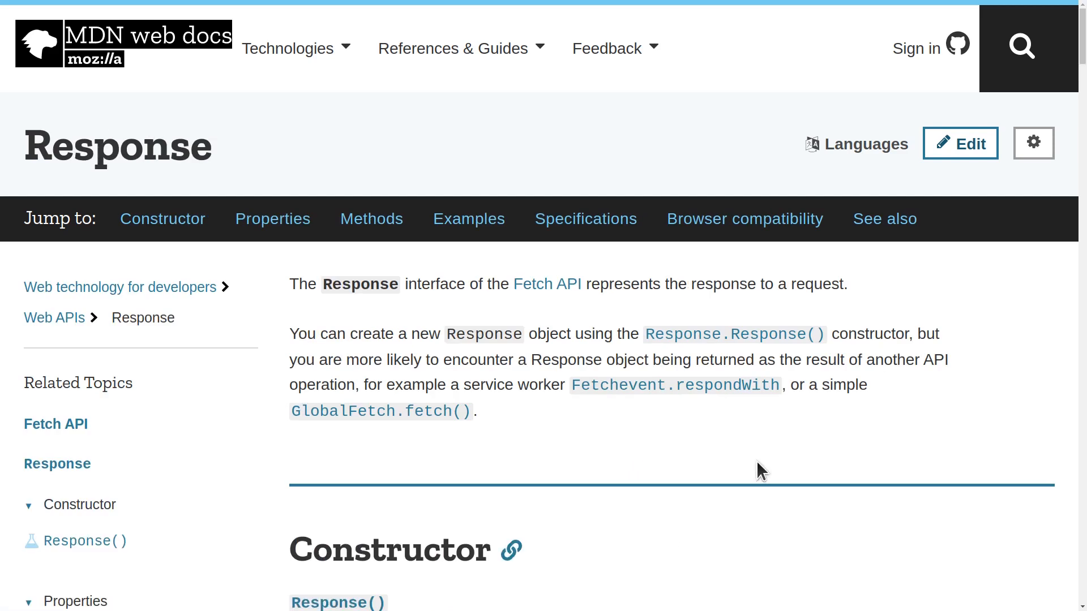
scroll(down, 3)
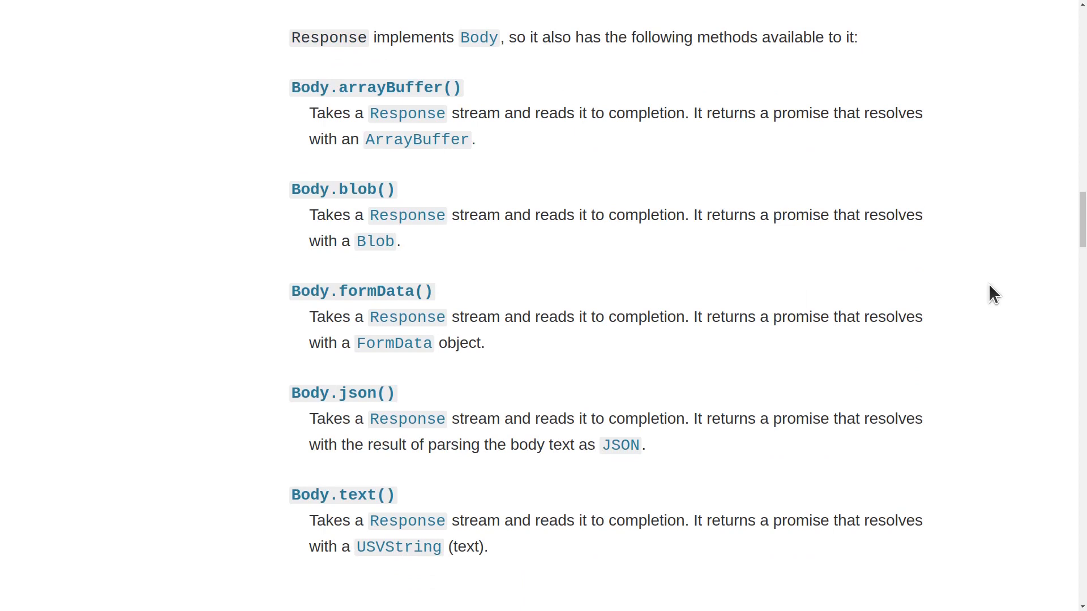
mouse_move(361, 393)
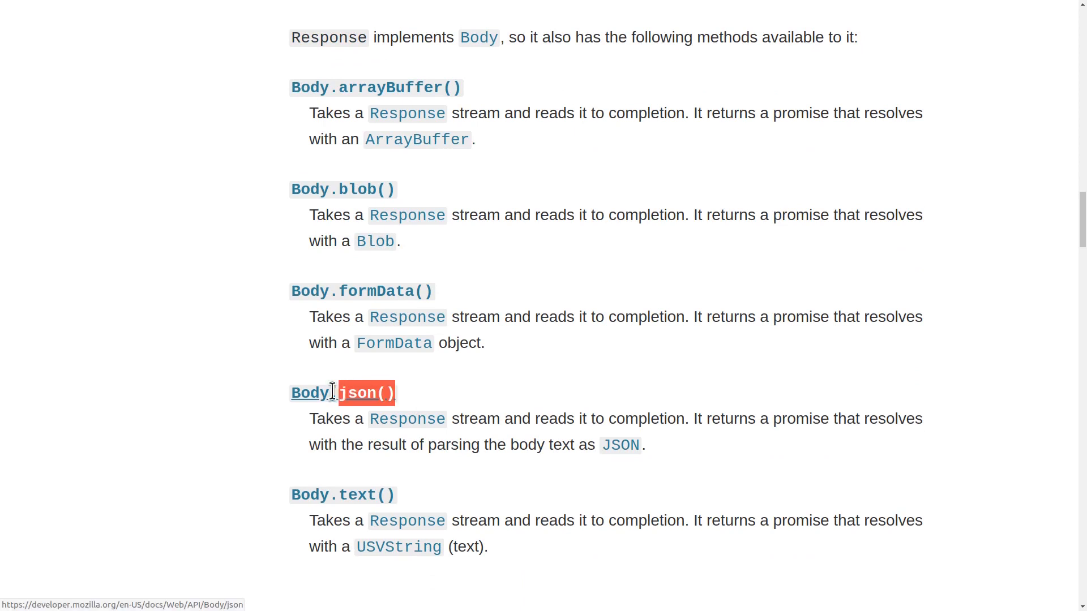
mouse_move(364, 495)
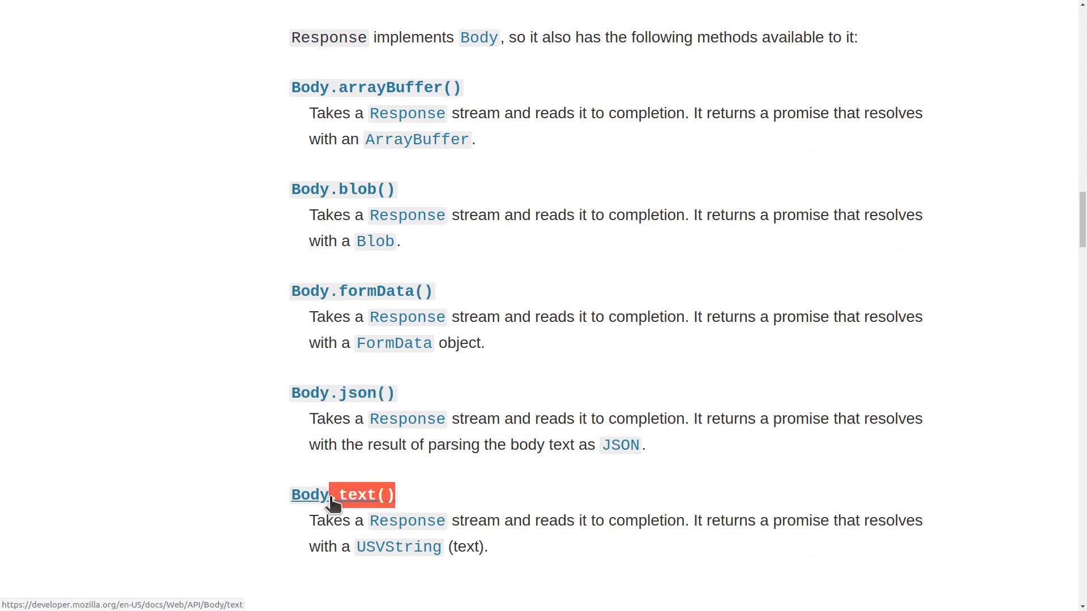
mouse_move(351, 525)
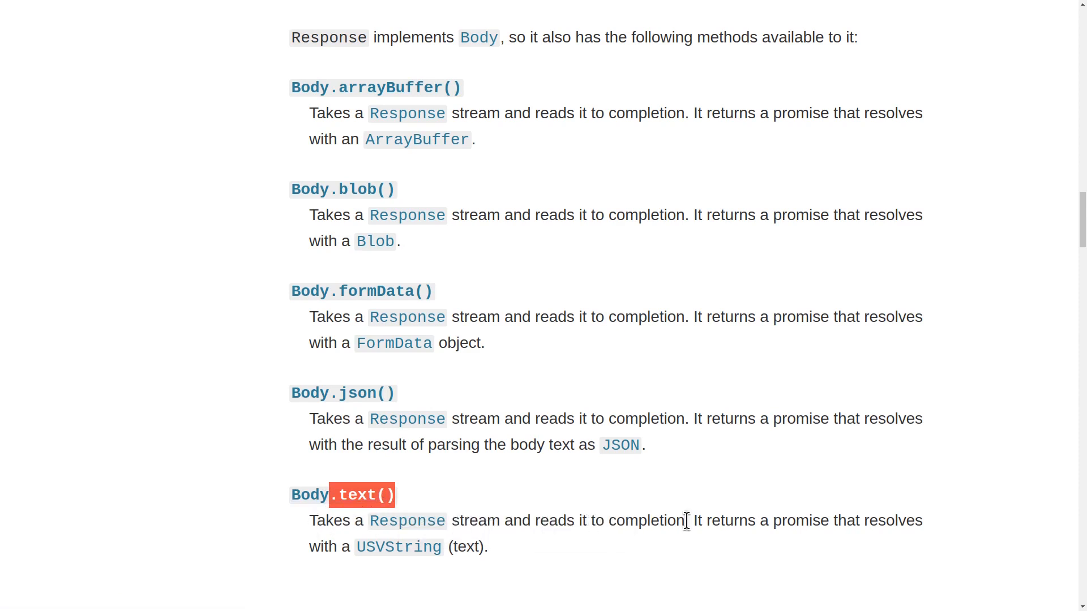
mouse_move(877, 521)
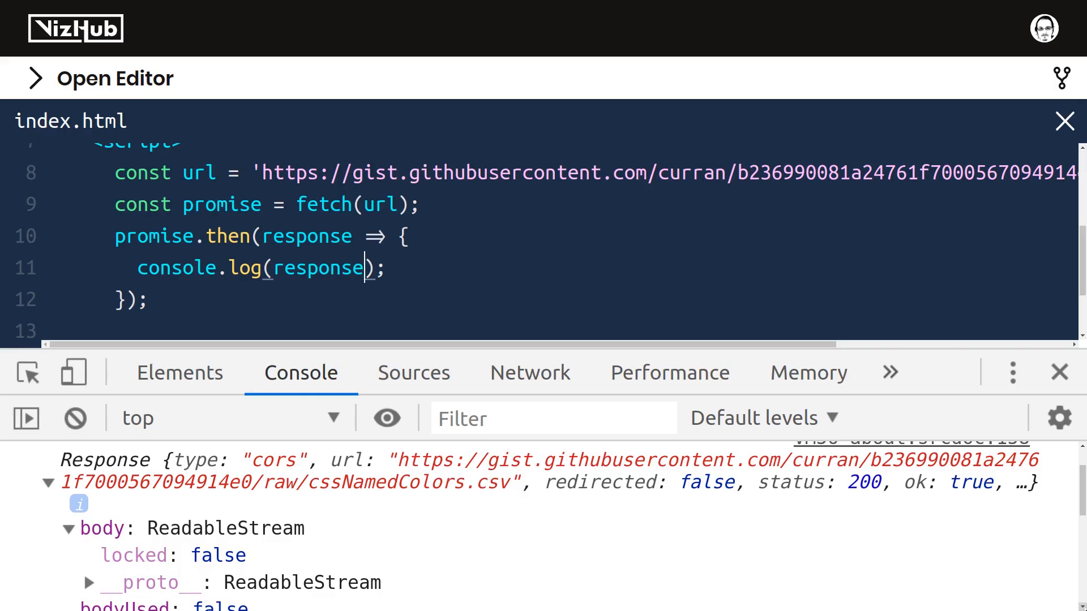
Change the callback to response.text().then(text => { console.log(text); })
text(.t)
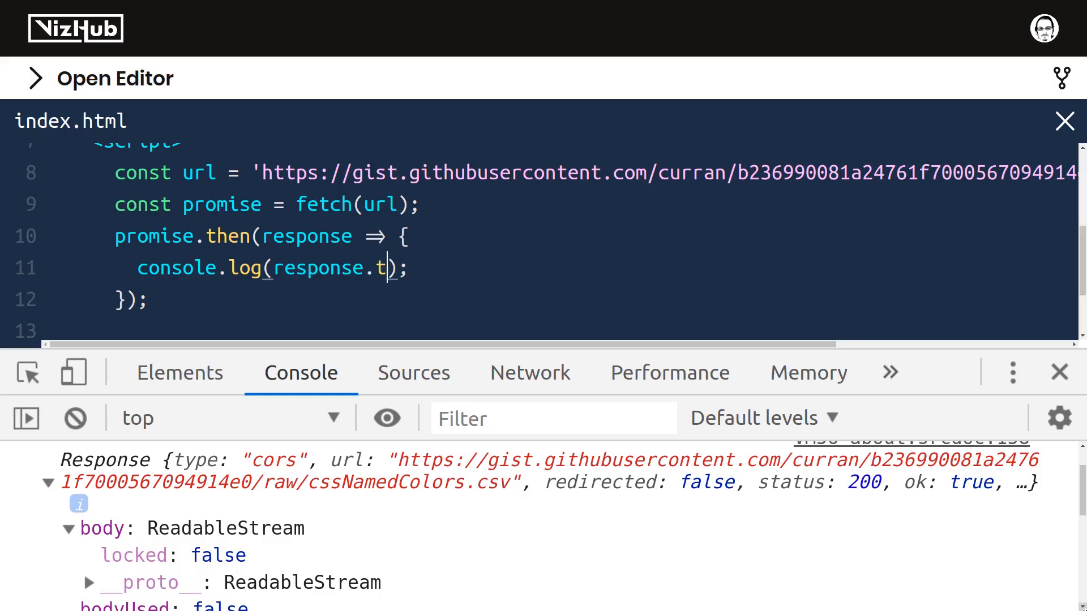
text(ext())
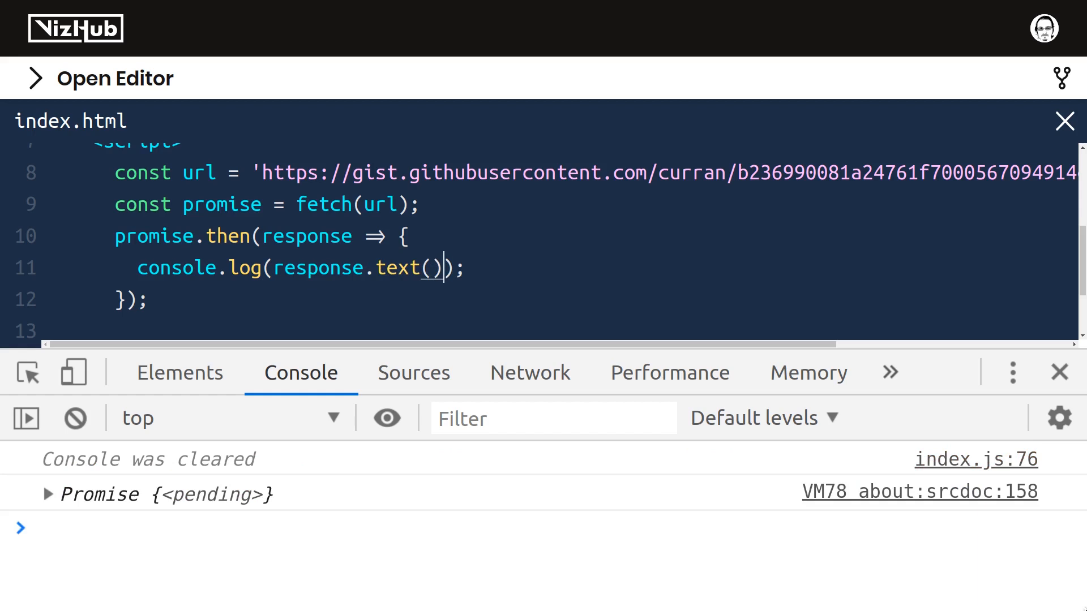
text(.then)
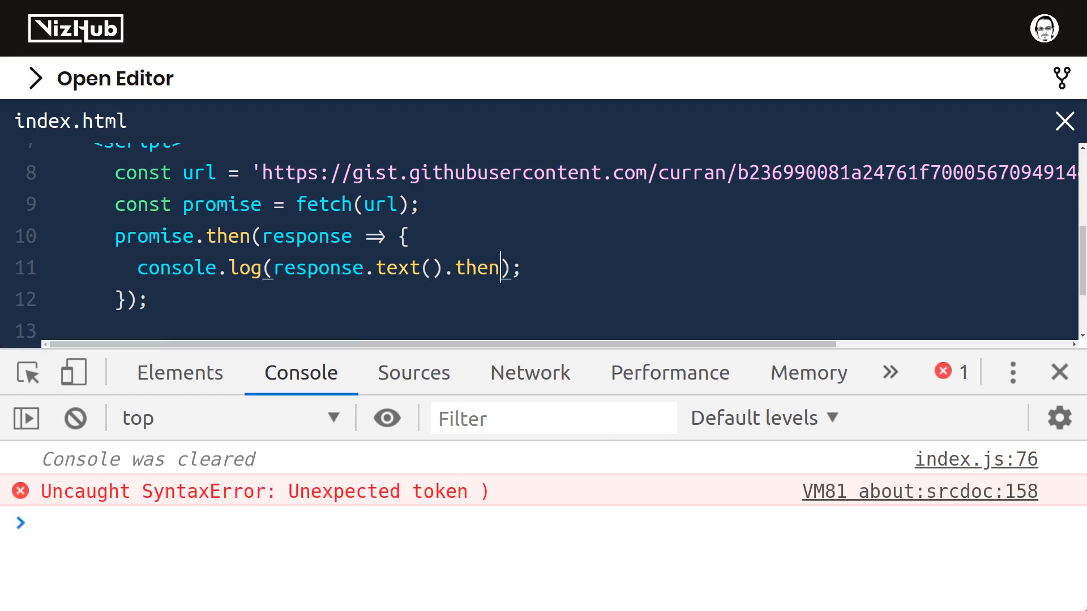
text(())
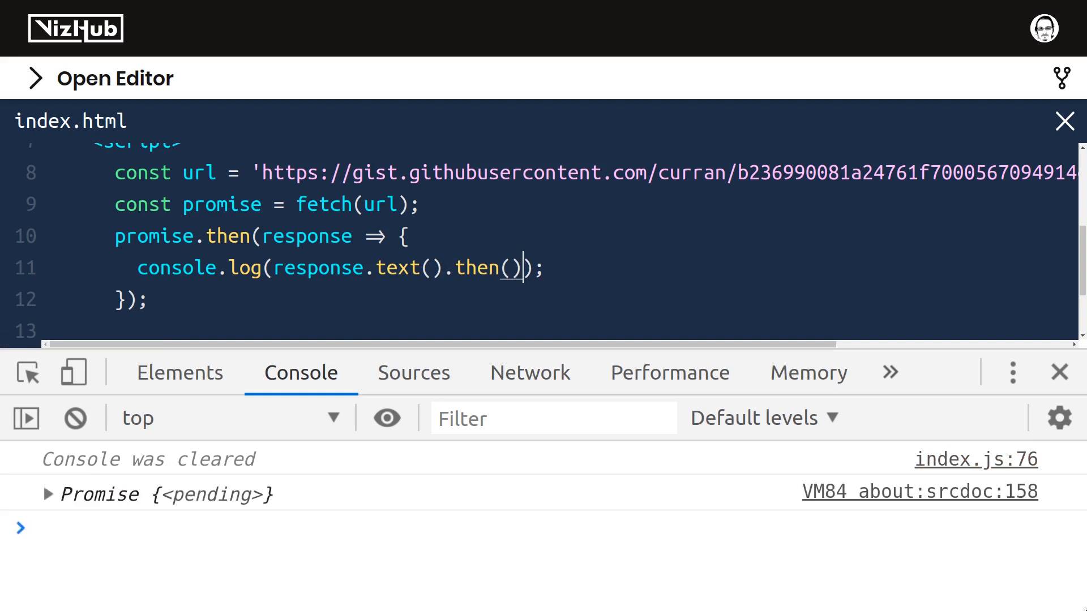
key(Backspace)
text(console.log();)
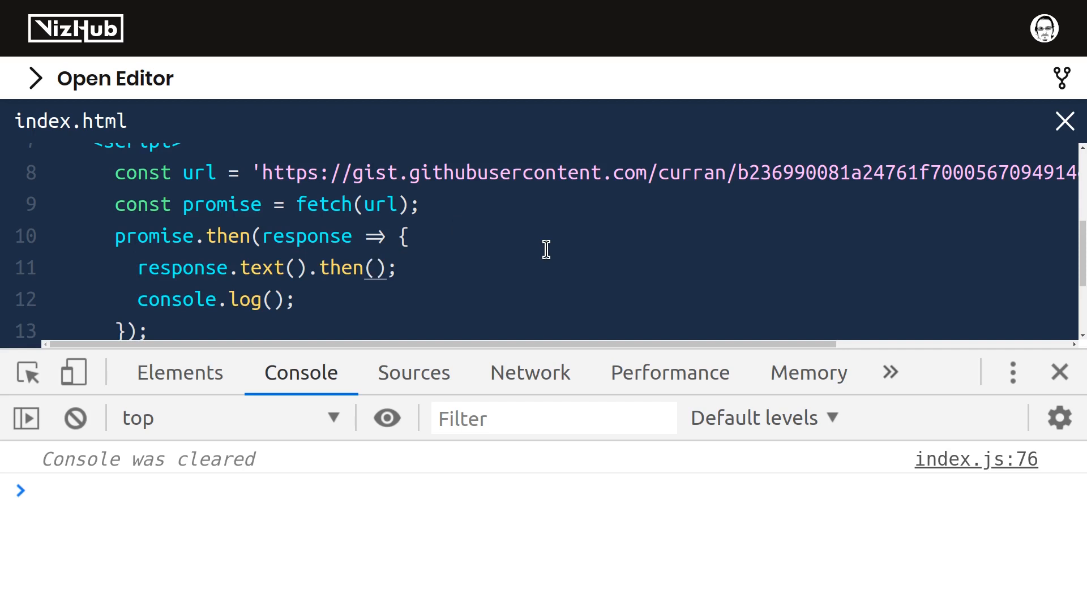
text(text => {)
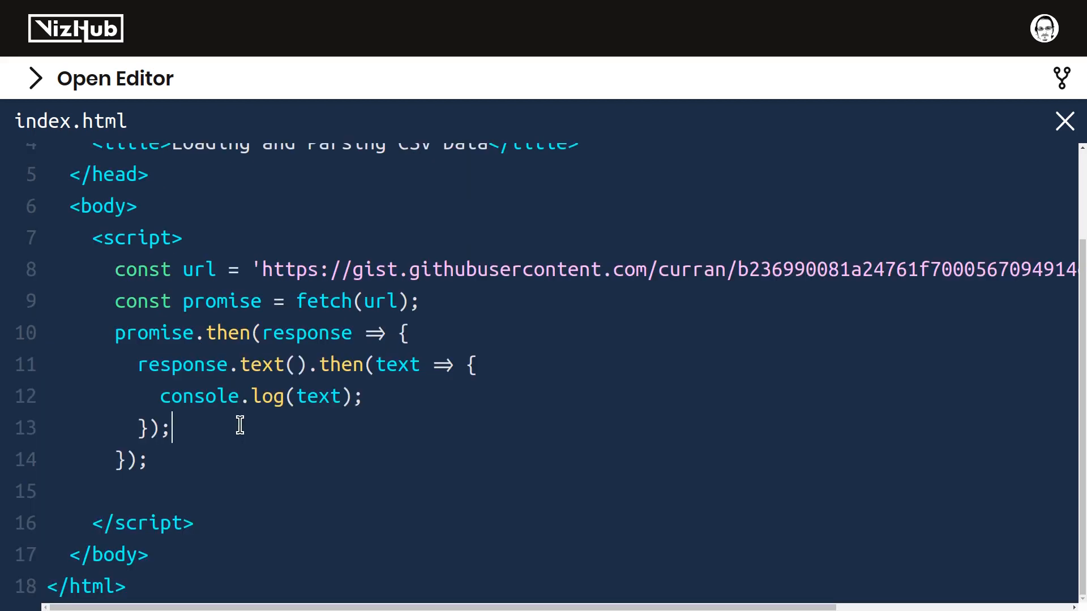
Replace the promise variable with fetch(url) so fetch(url).then is chained directly
double_click(221, 301)
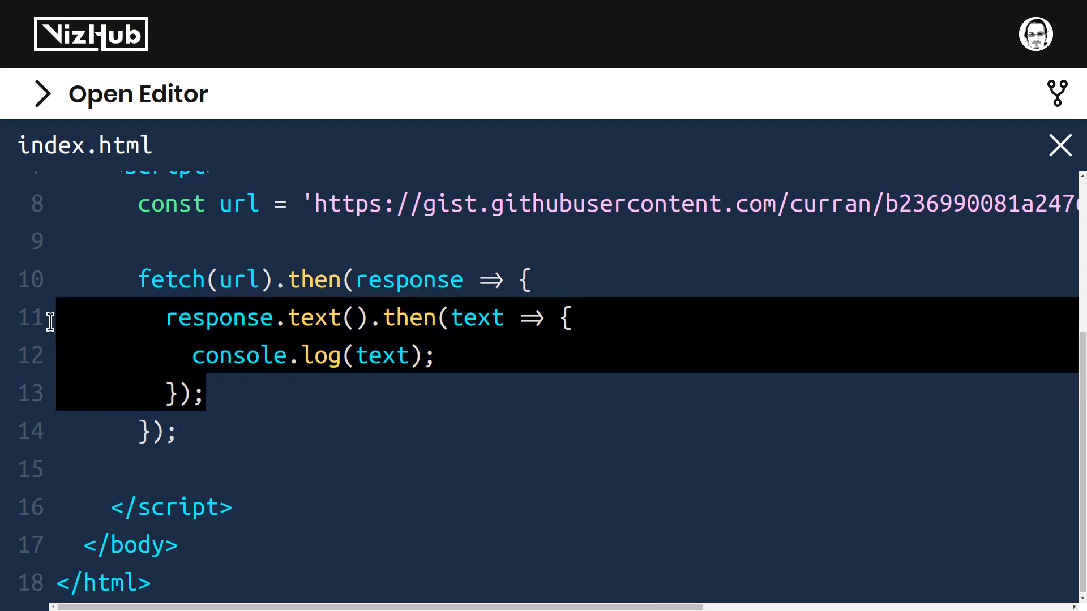
click(209, 393)
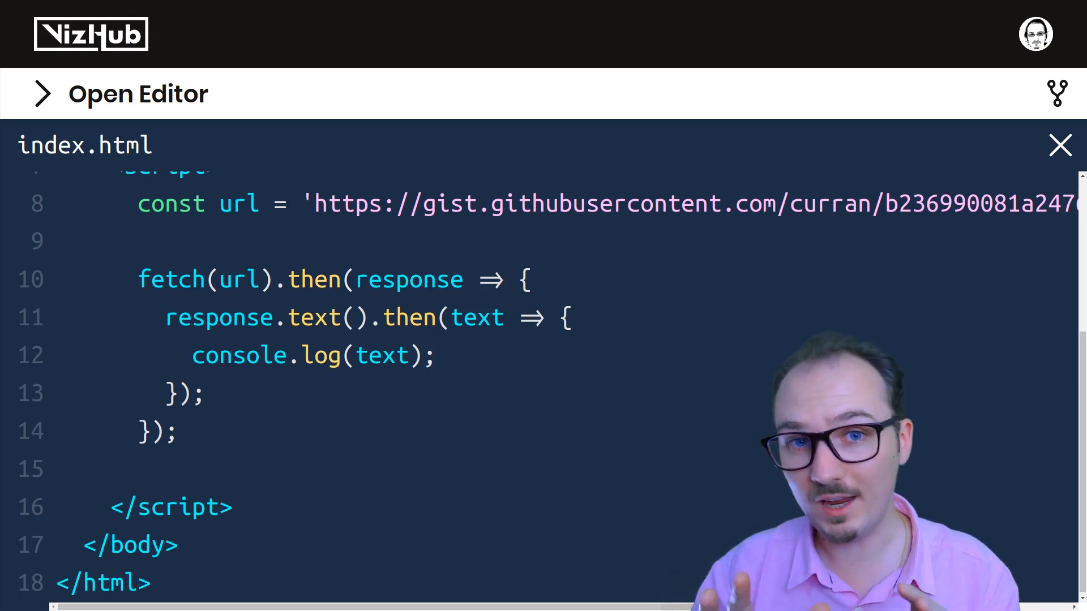
Write const response = await fetch(url); beneath the fetch chain
drag(139, 279, 177, 434)
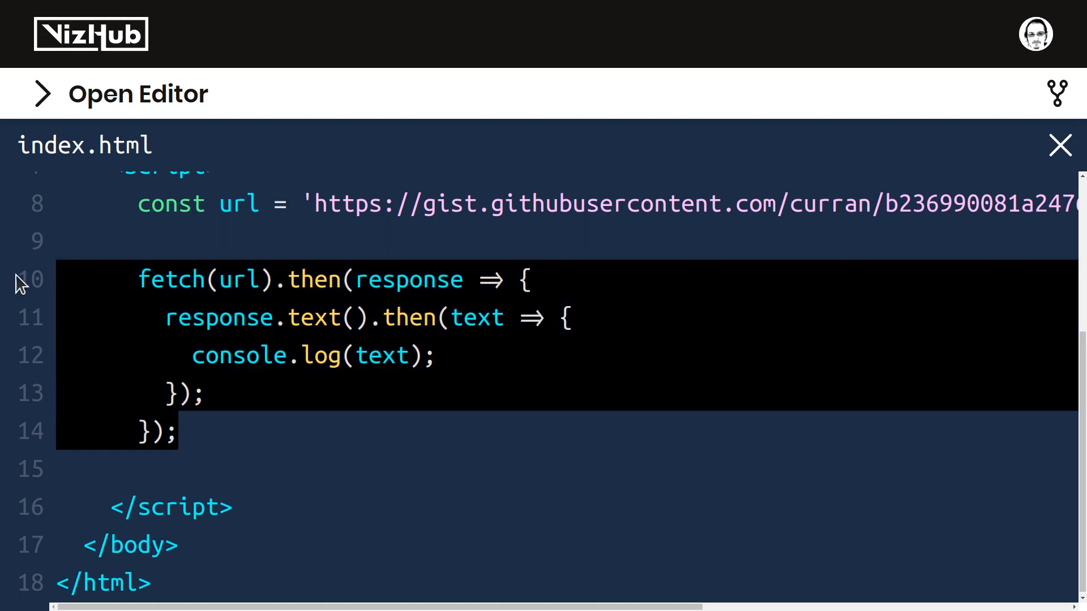
click(208, 431)
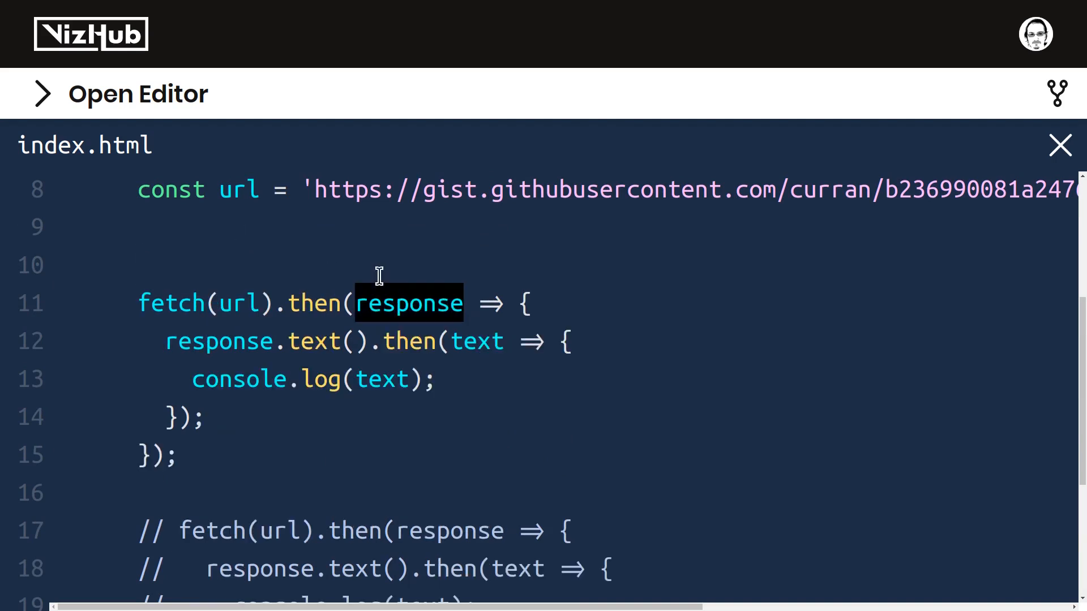
text(c)
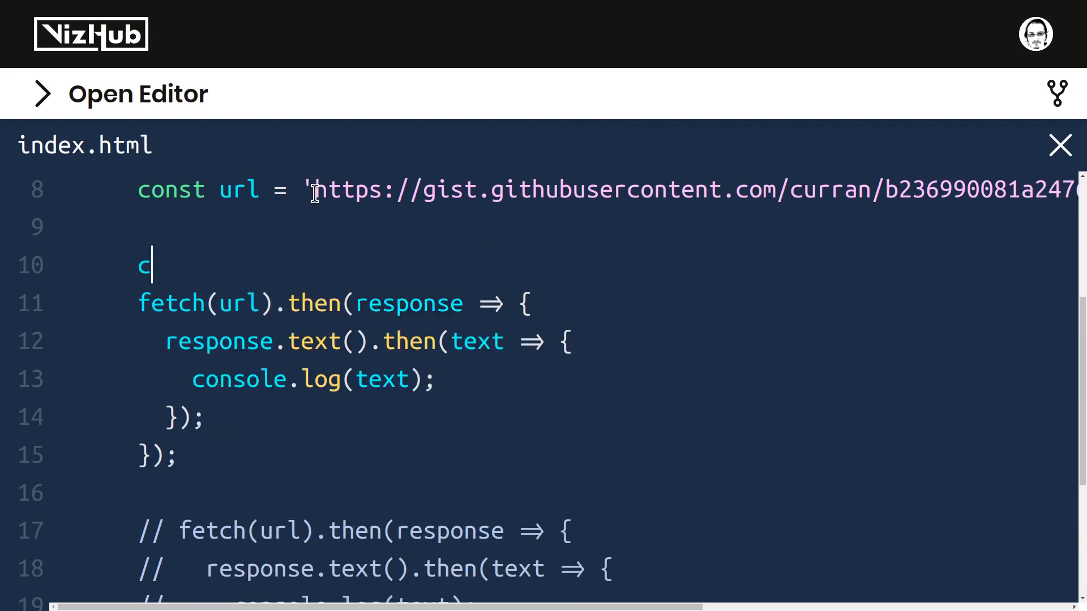
text(onst response =)
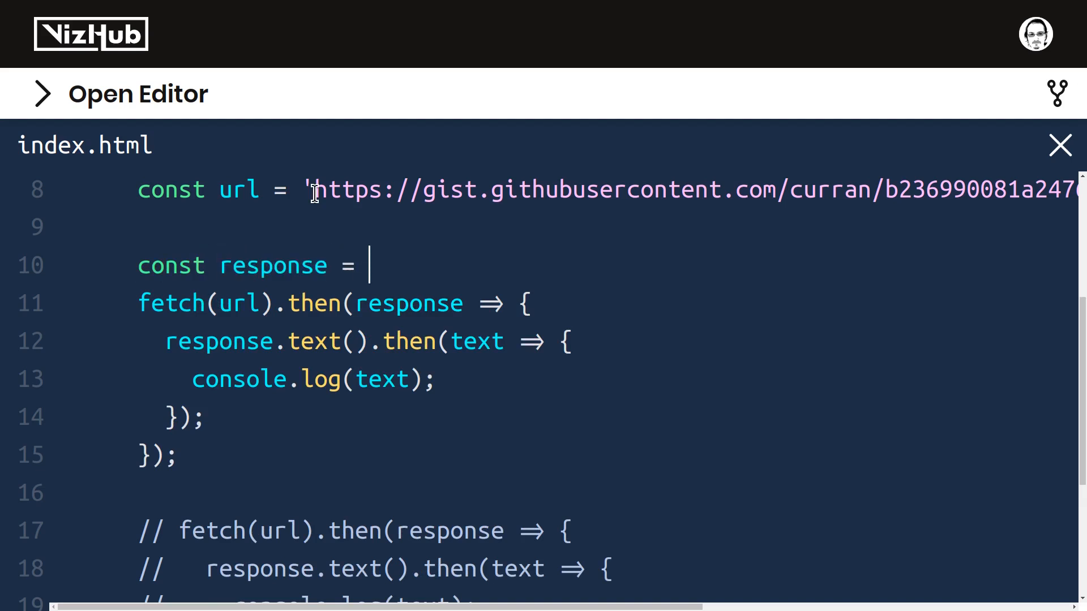
text(await)
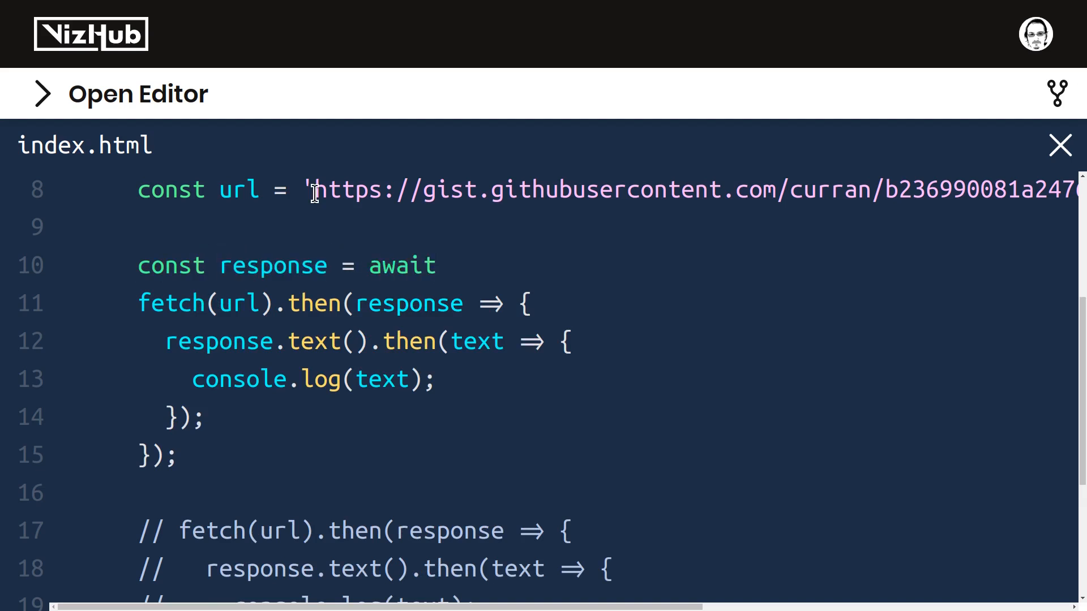
text(fetch(url);)
text(const fetch)
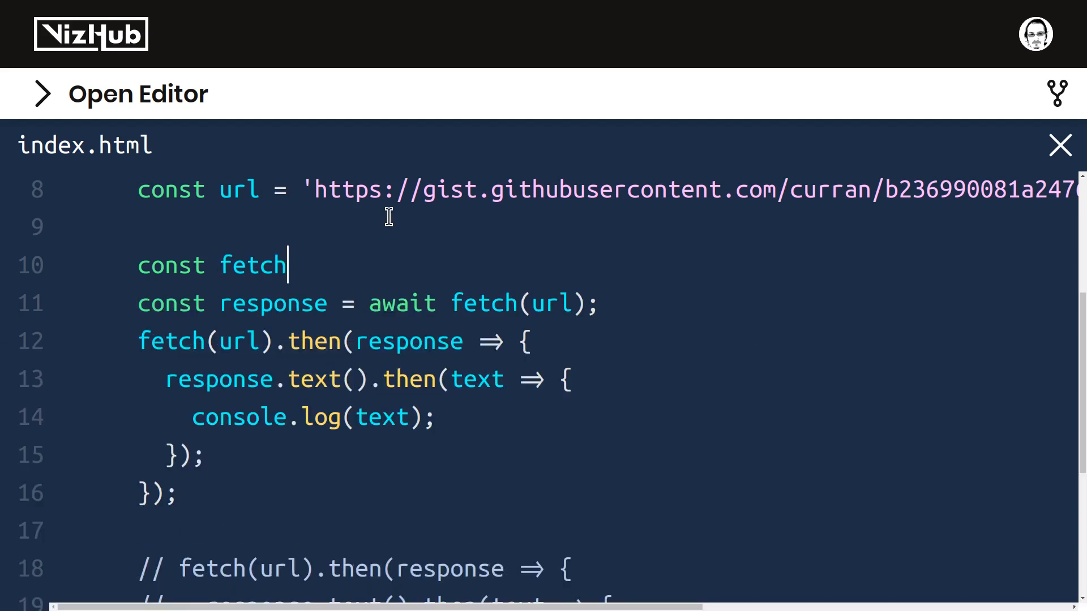
Declare const fetchText = () => arrow function after the url constant
text(Text)
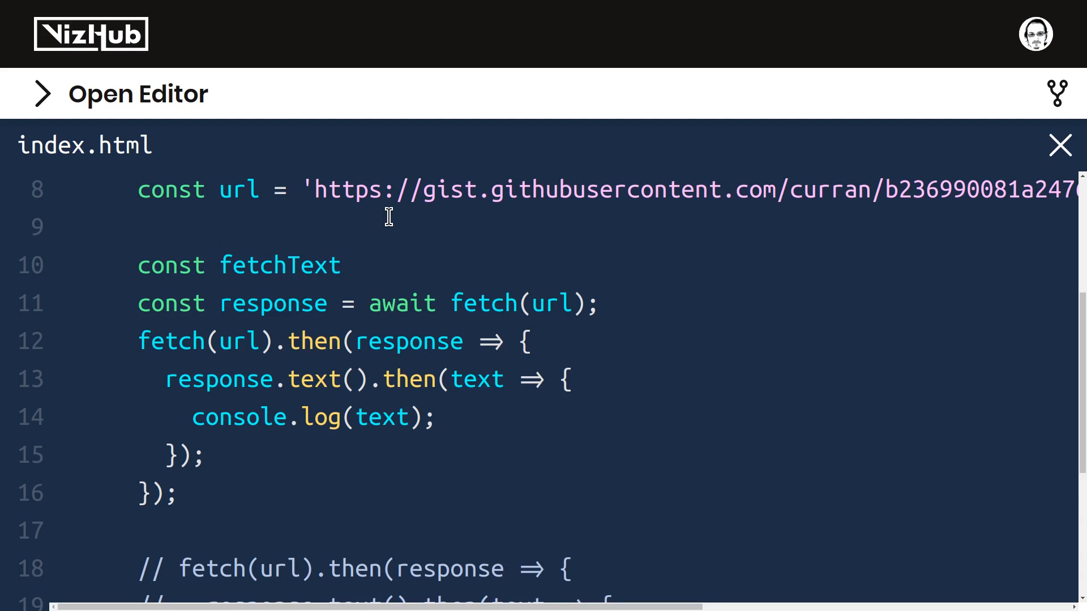
text(= () => {)
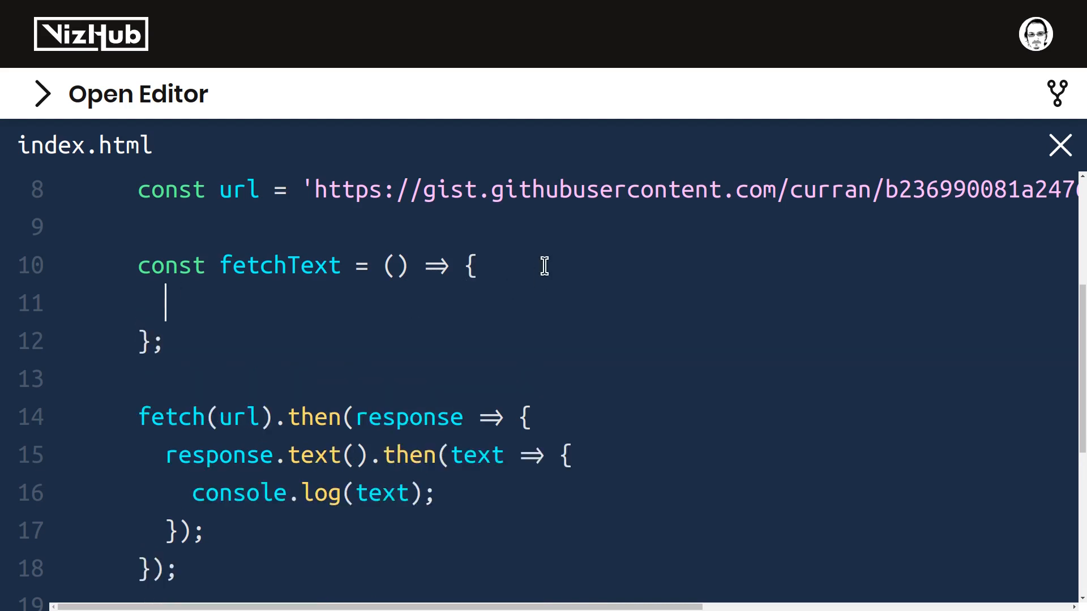
Add 'const response = await fetch(url);' inside async fetchText and call fetchText() below it
text(const response = await fetch(url);)
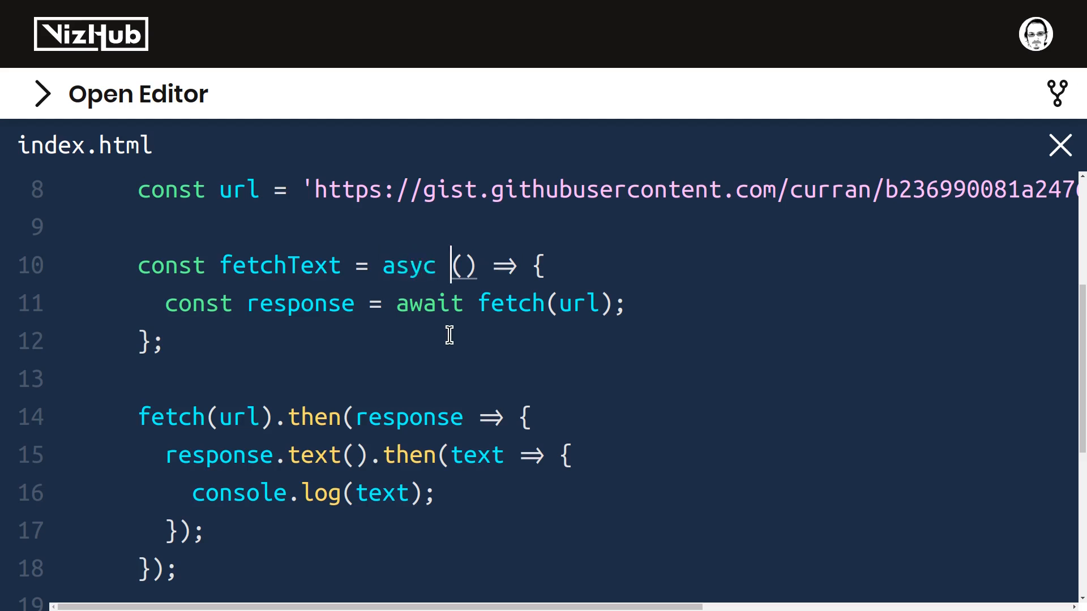
double_click(280, 265)
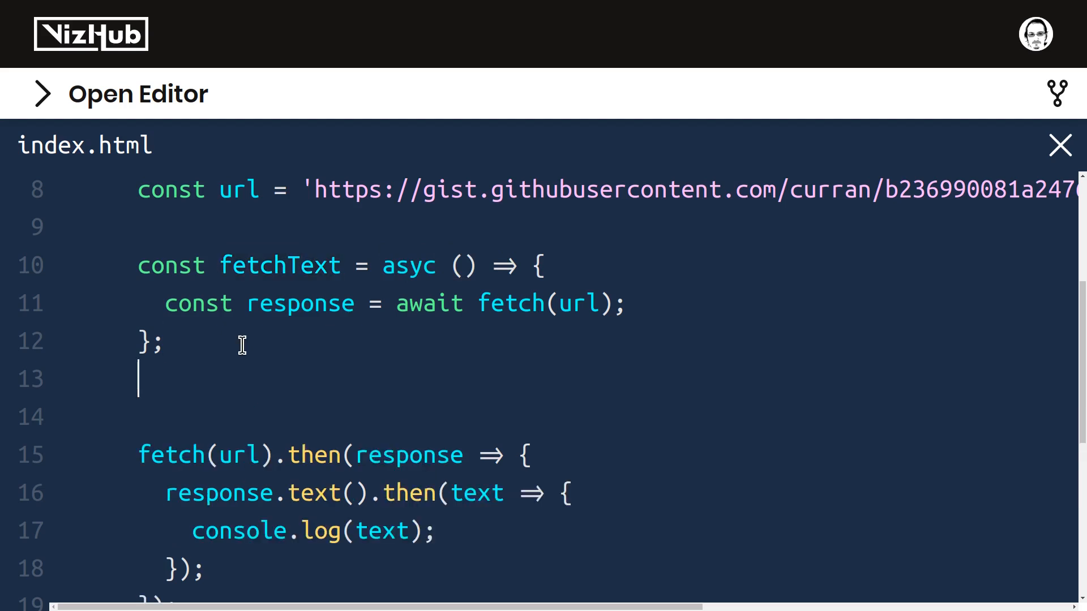
text(fetchText();)
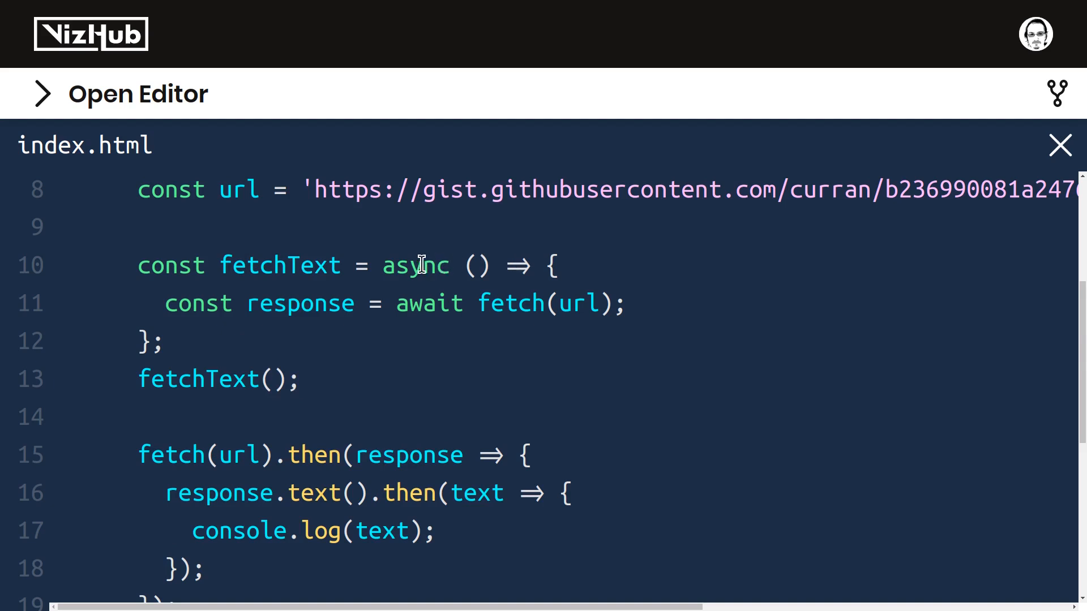
double_click(414, 265)
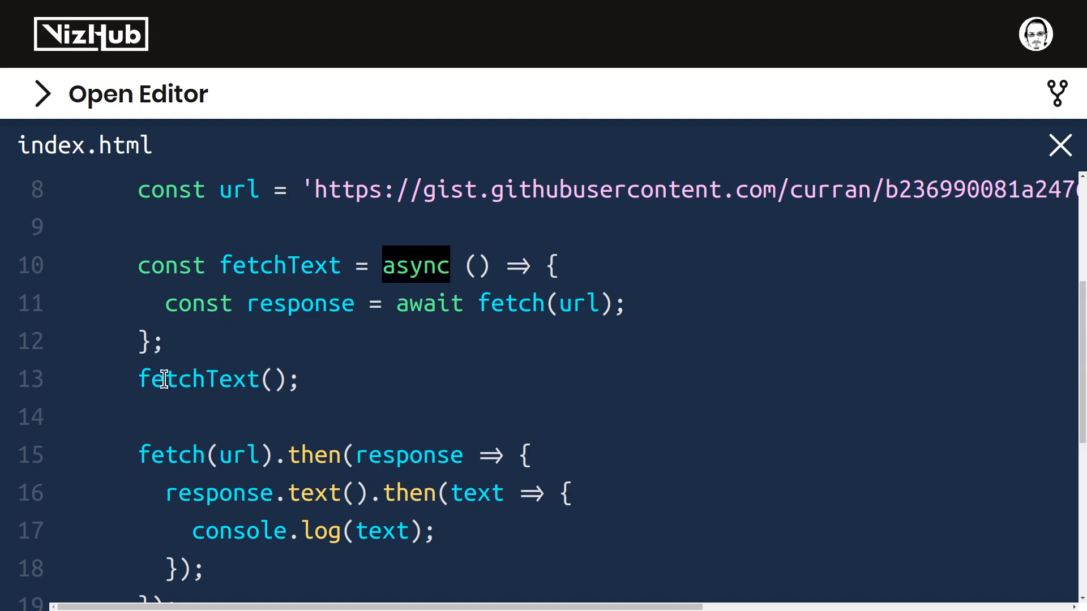
double_click(199, 379)
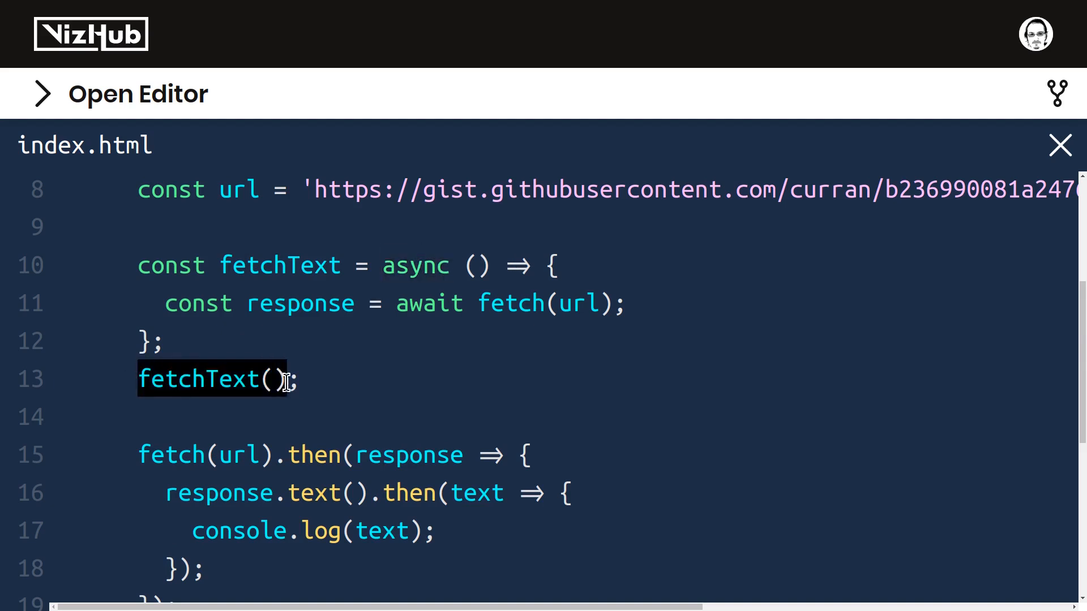
click(346, 382)
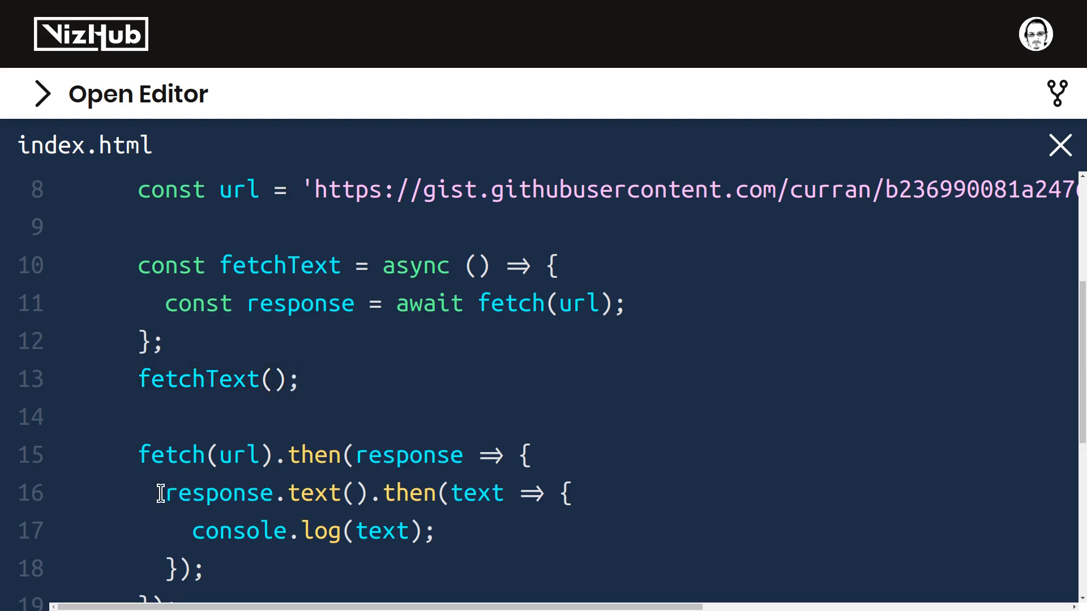
Comment out the old then chain and add await response.text() with console.log(text) in fetchText
drag(163, 493, 548, 492)
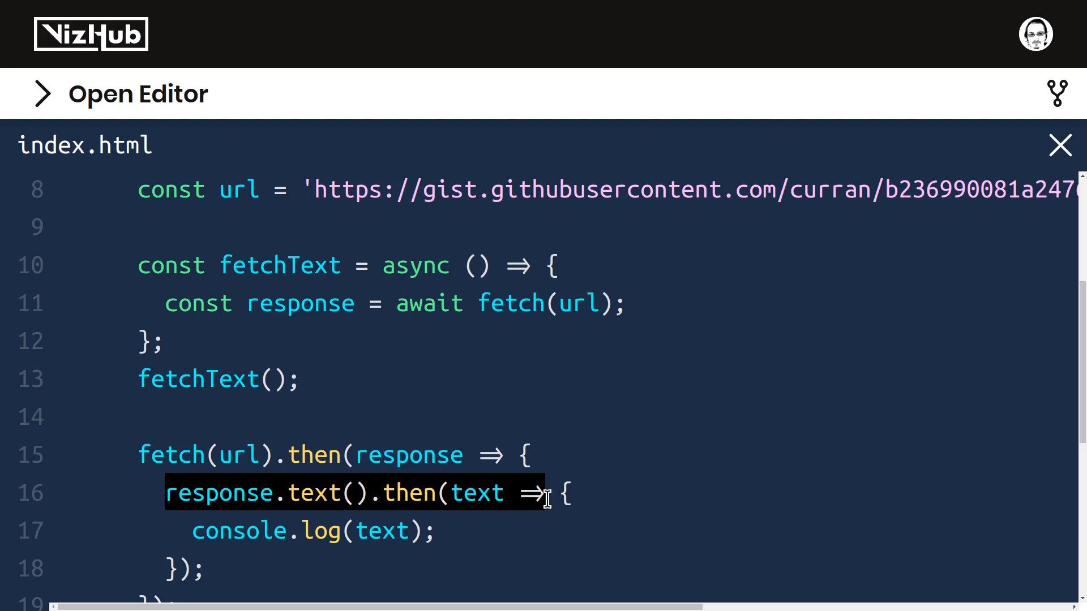
text(cos)
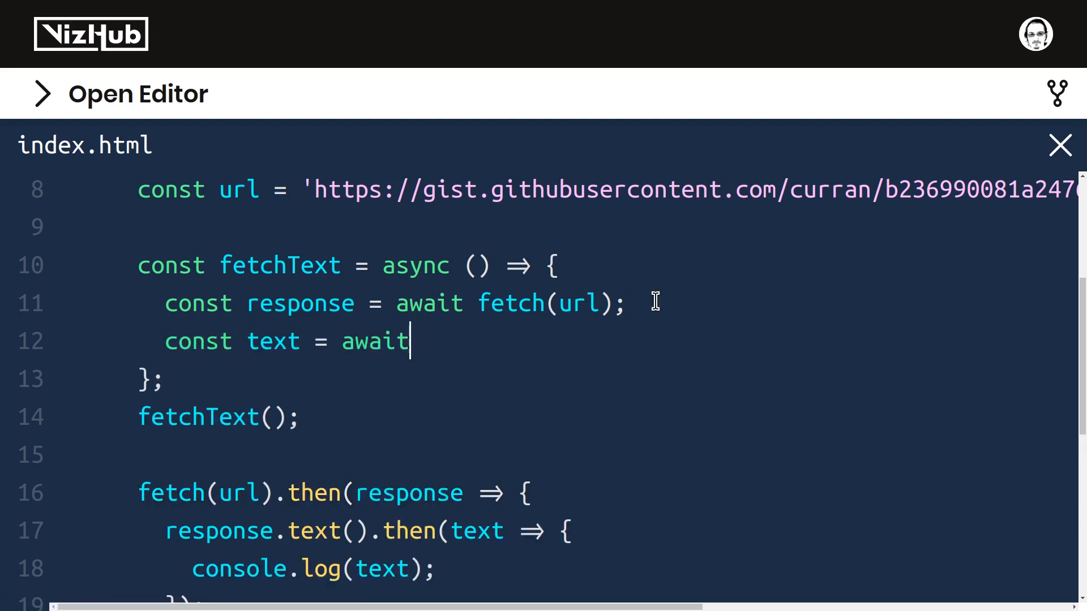
double_click(219, 531)
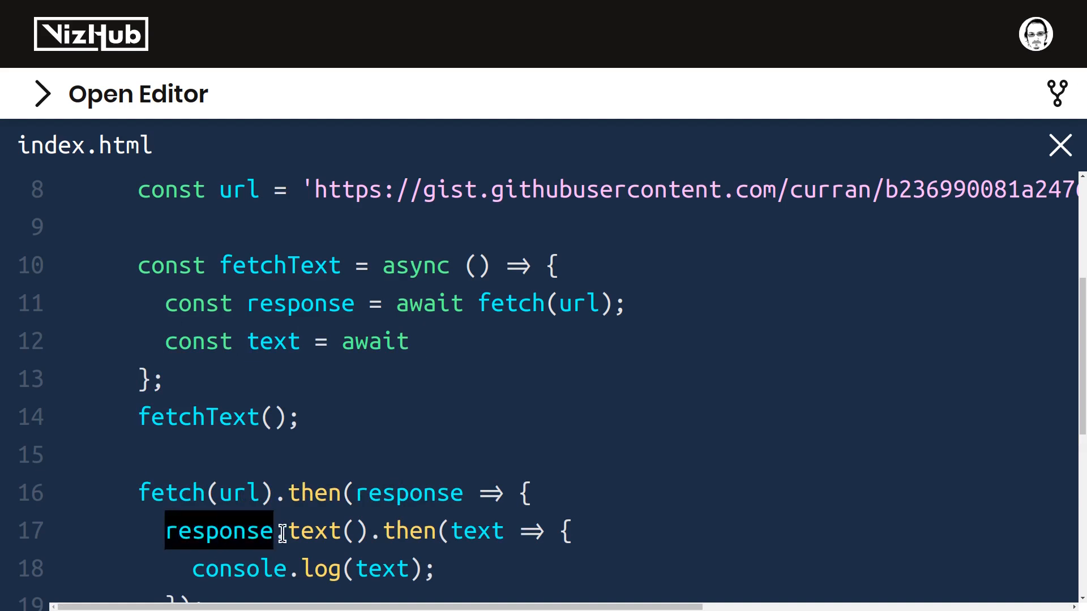
text(response.text();)
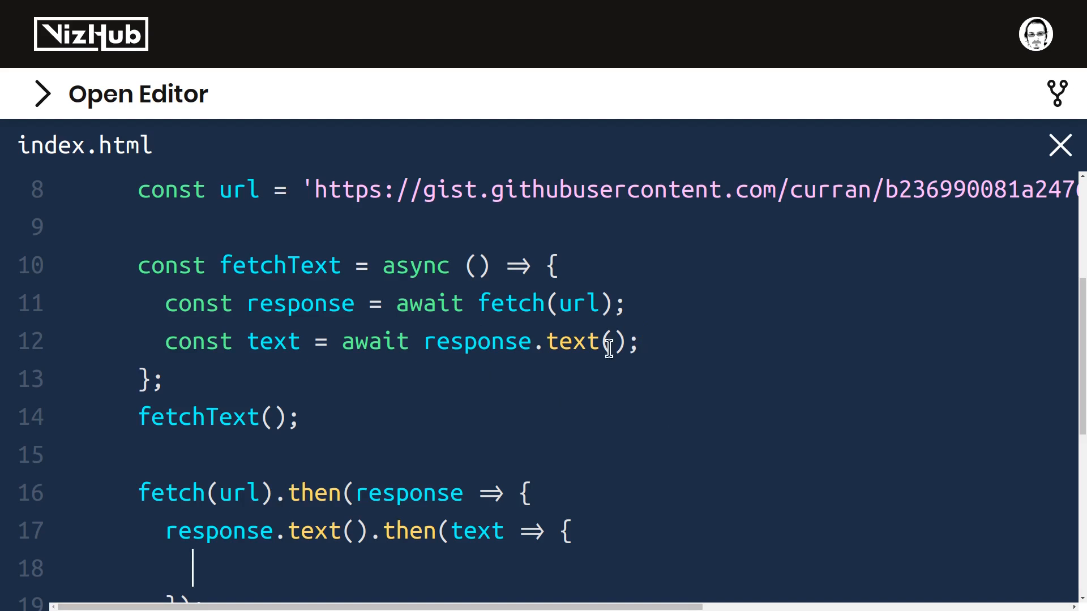
text(console.log(text);)
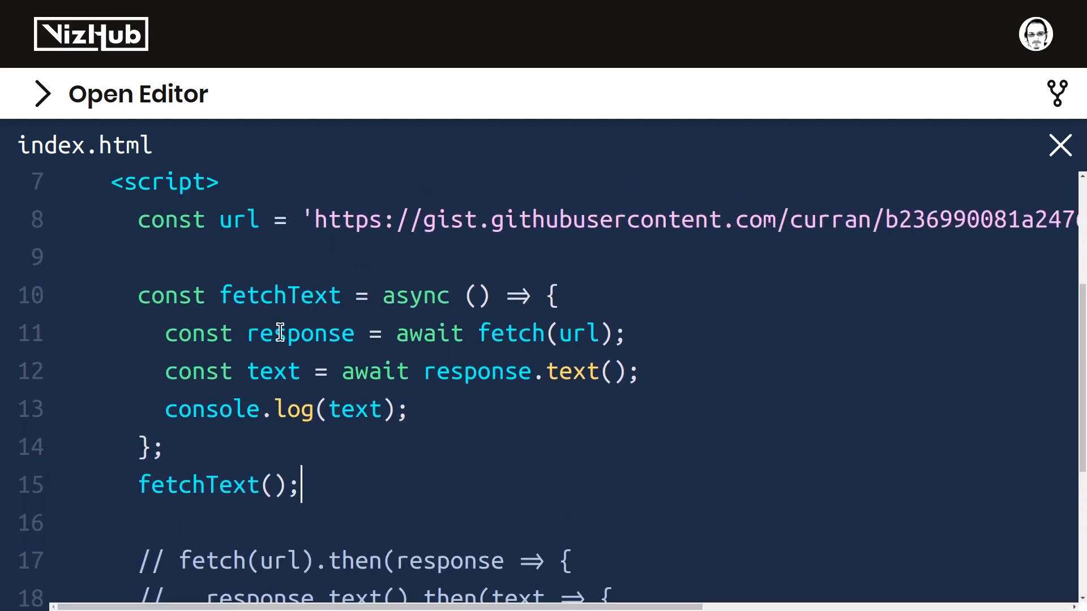
Give fetchText a url parameter and declare the url constant below the function
double_click(239, 219)
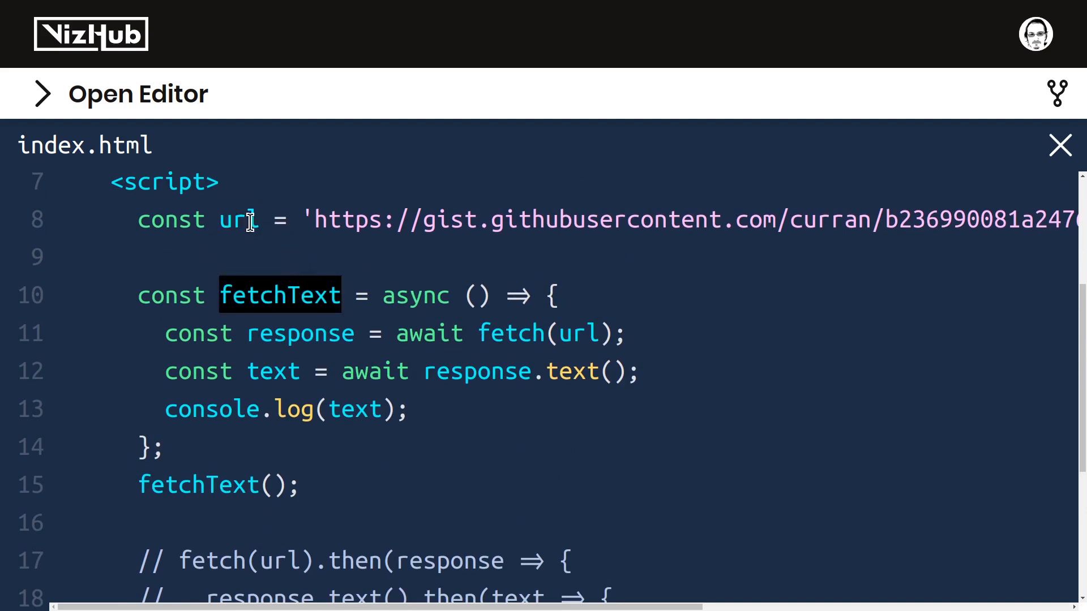
double_click(237, 219)
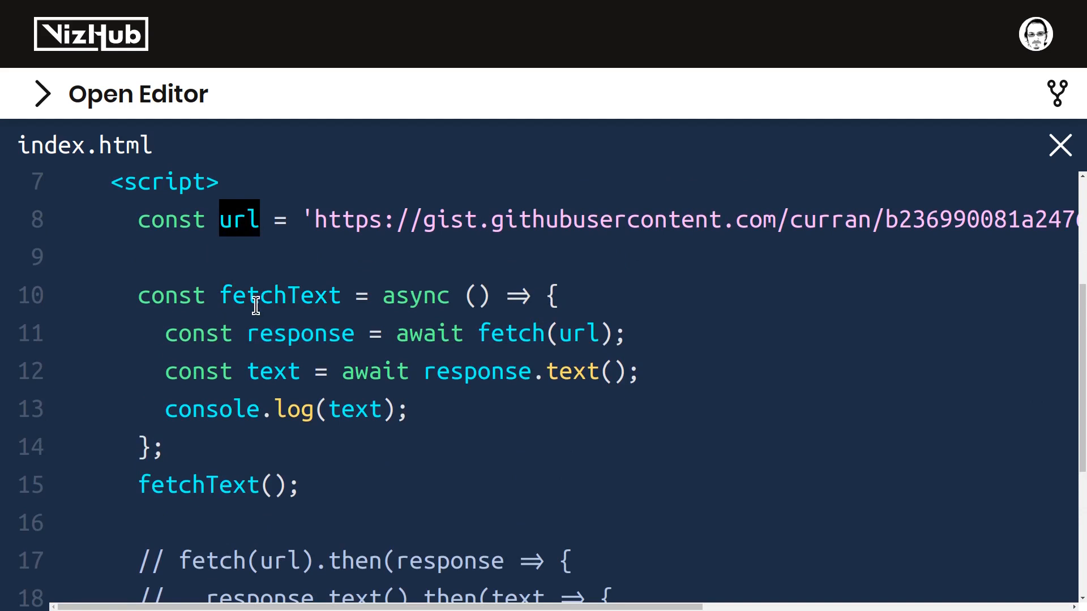
double_click(579, 333)
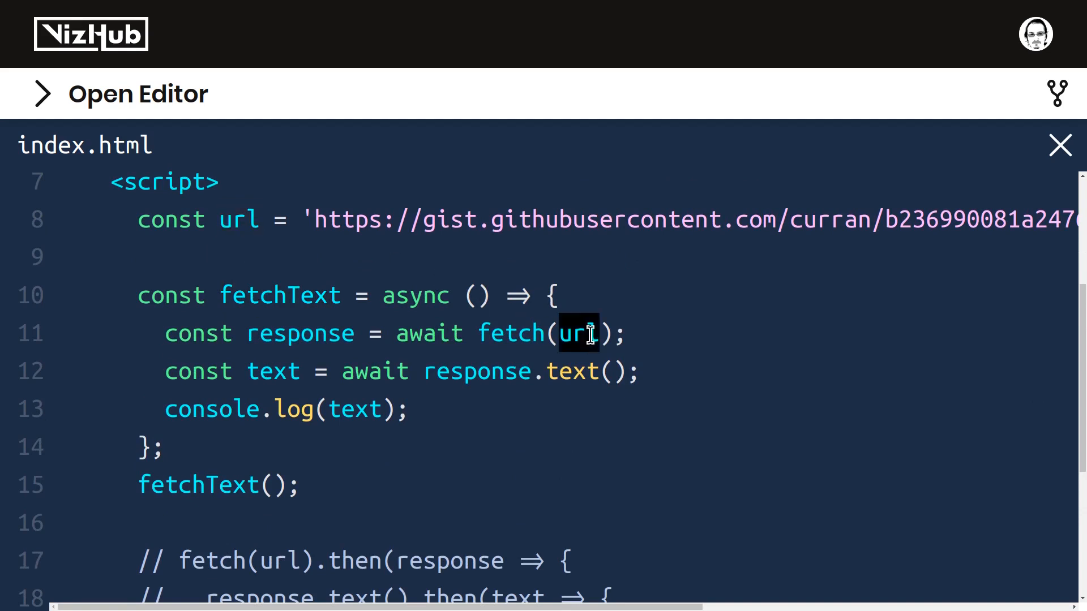
double_click(239, 218)
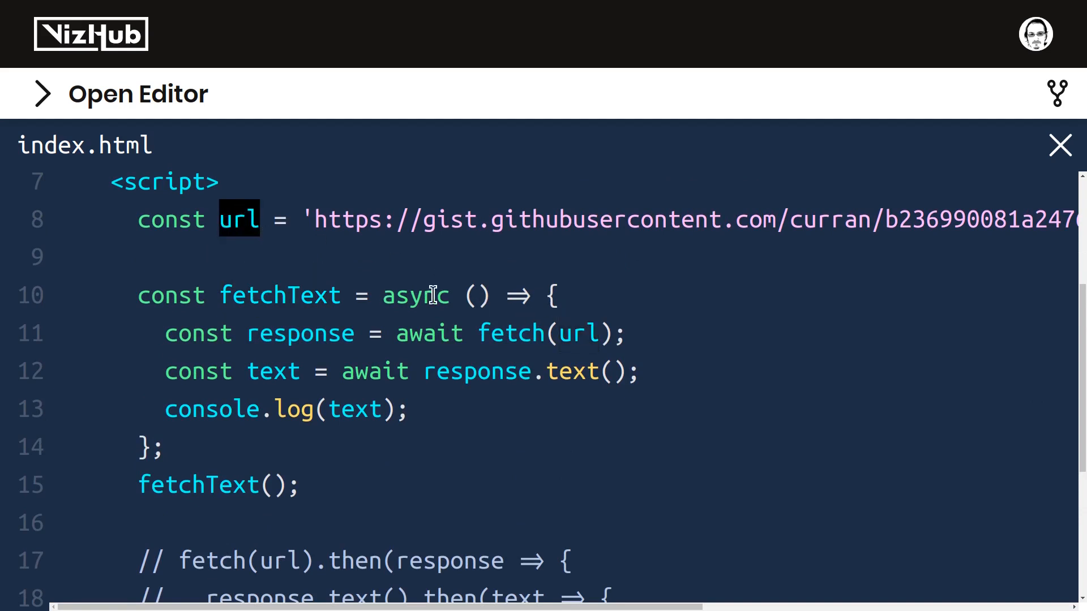
text(url)
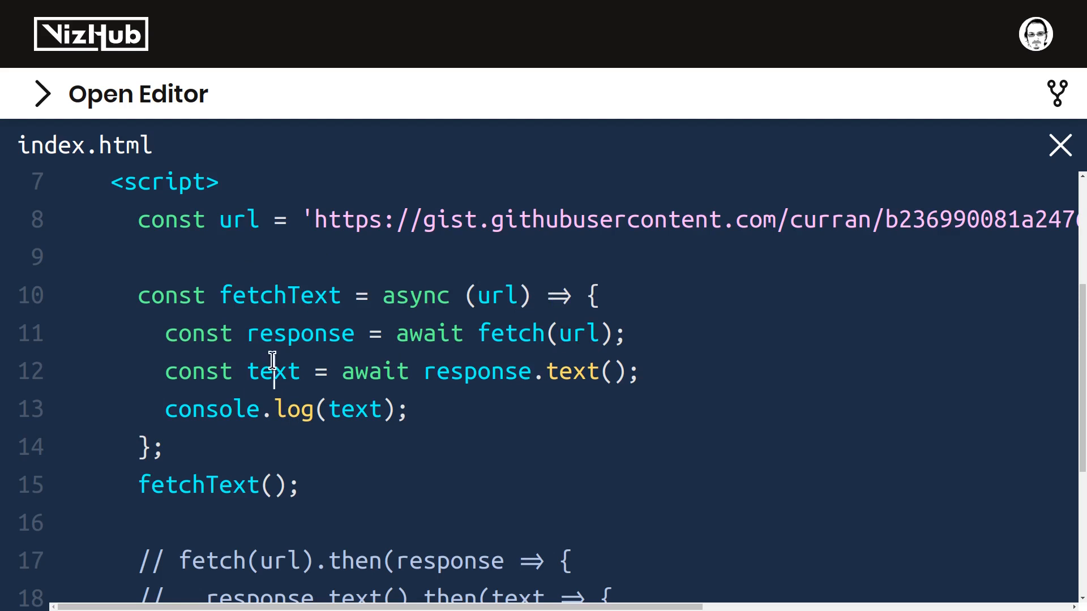
Replace 'const text =' with return so fetchText returns await response.text()
drag(190, 371, 326, 372)
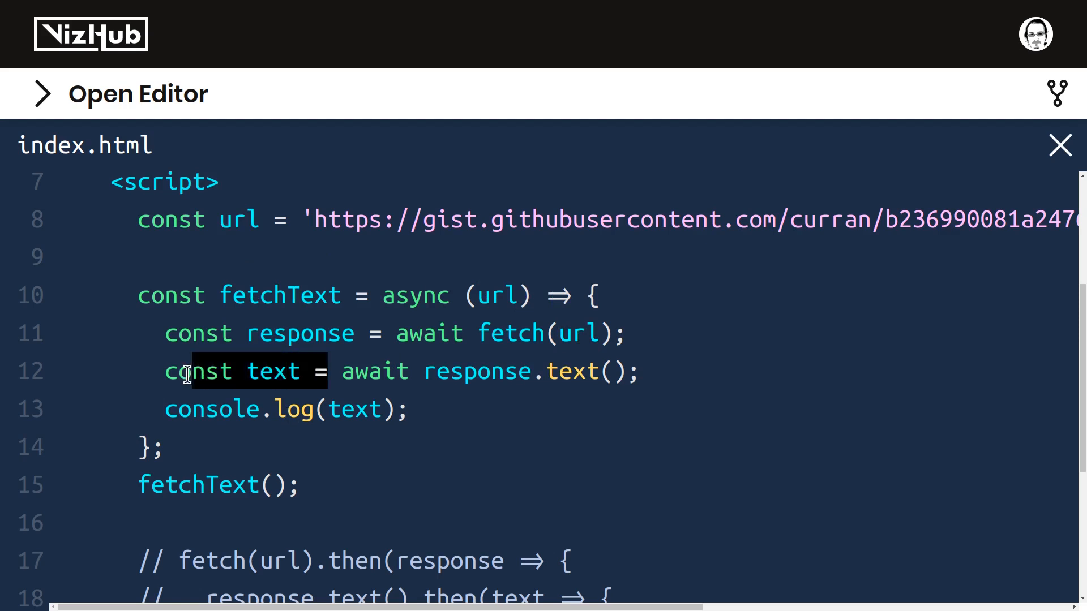
text(return)
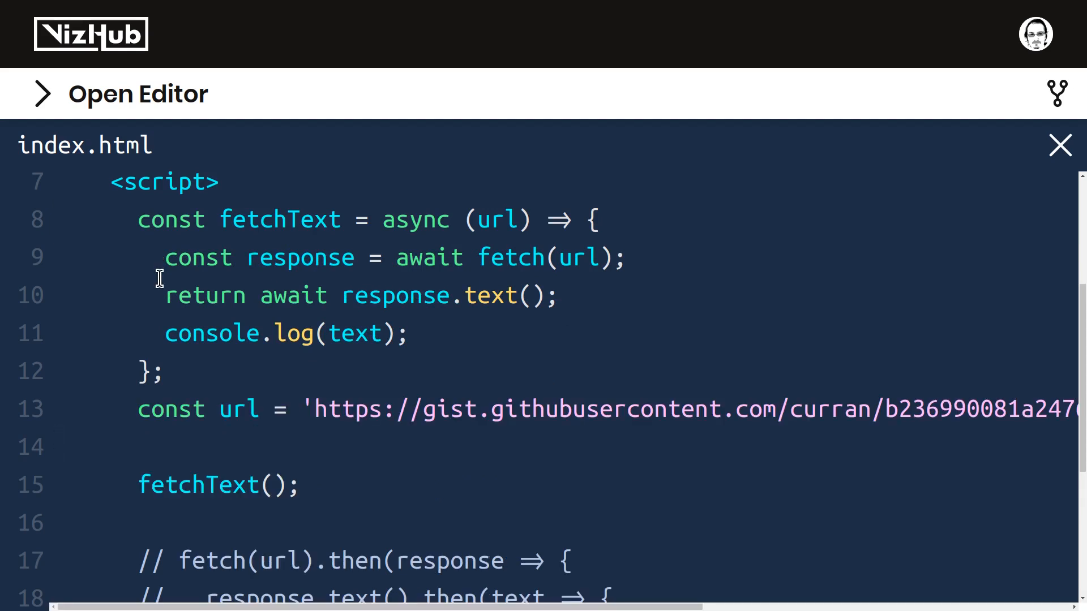
Rename the constant to csvUrl and pass csvUrl into the fetchText call
double_click(497, 220)
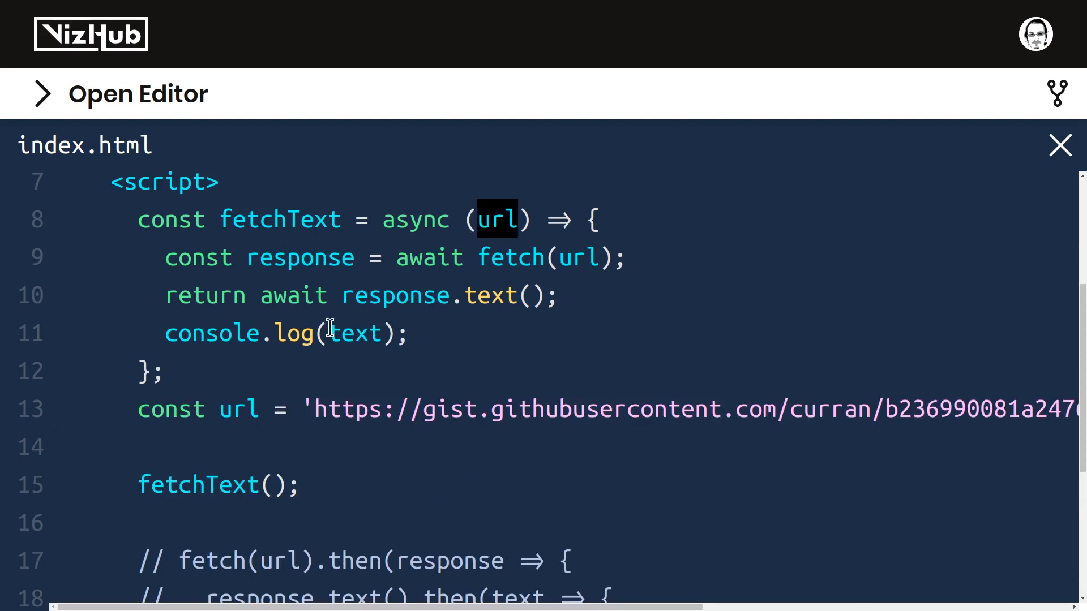
text(csvU)
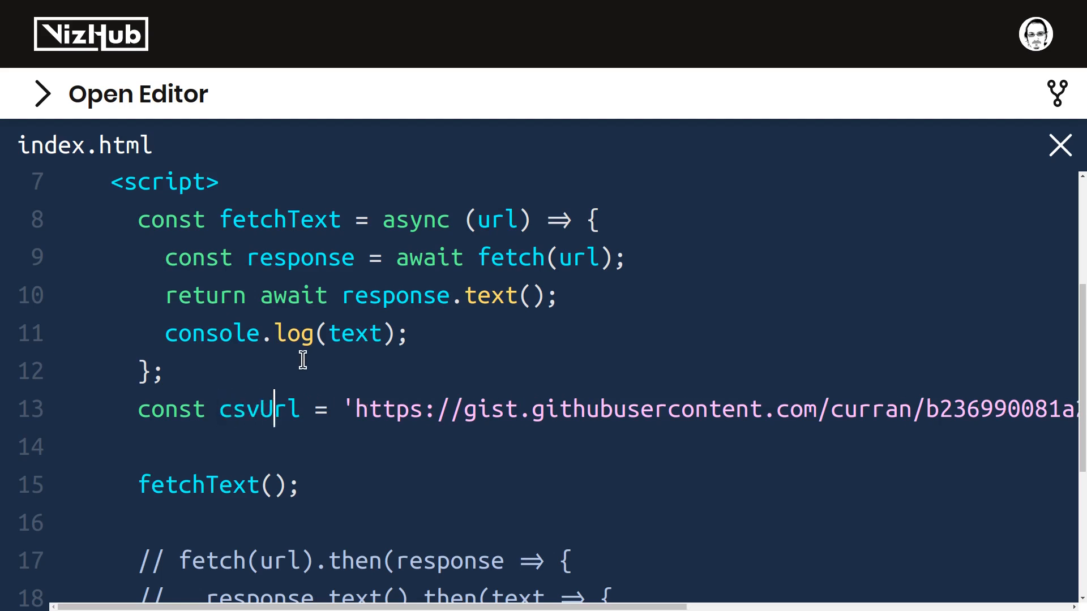
double_click(259, 409)
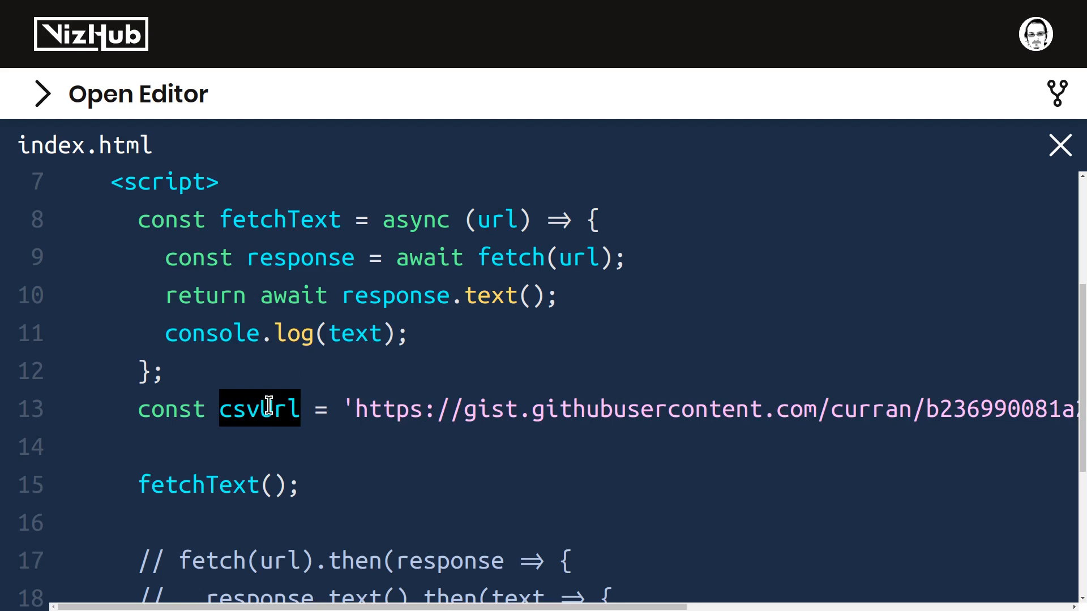
text(csvUrl)
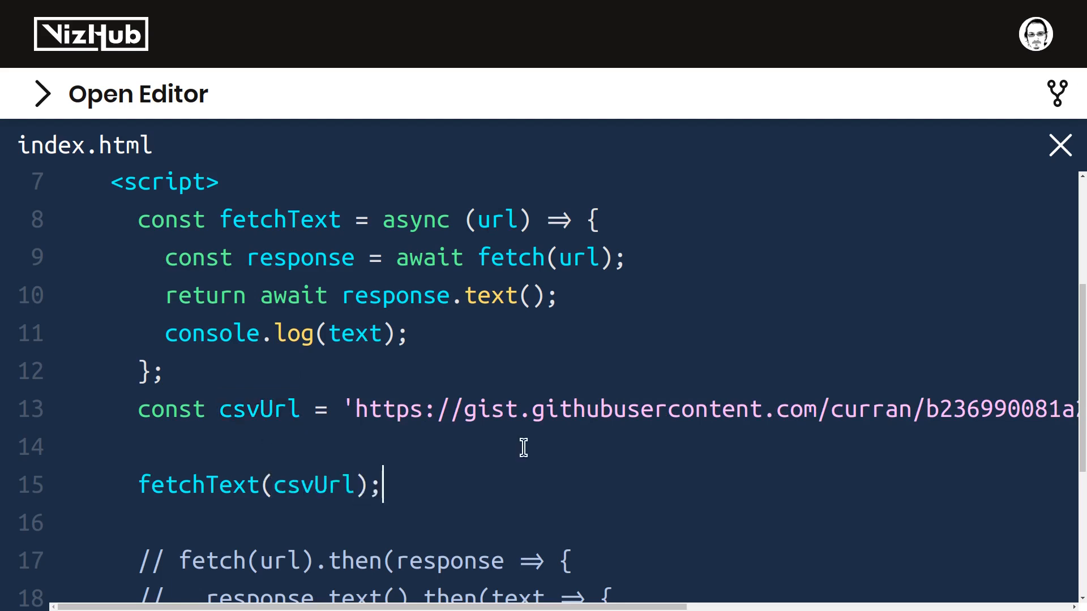
Append .then(text => { }) to fetchText(csvUrl) and move console.log(text) into that callback
text(.)
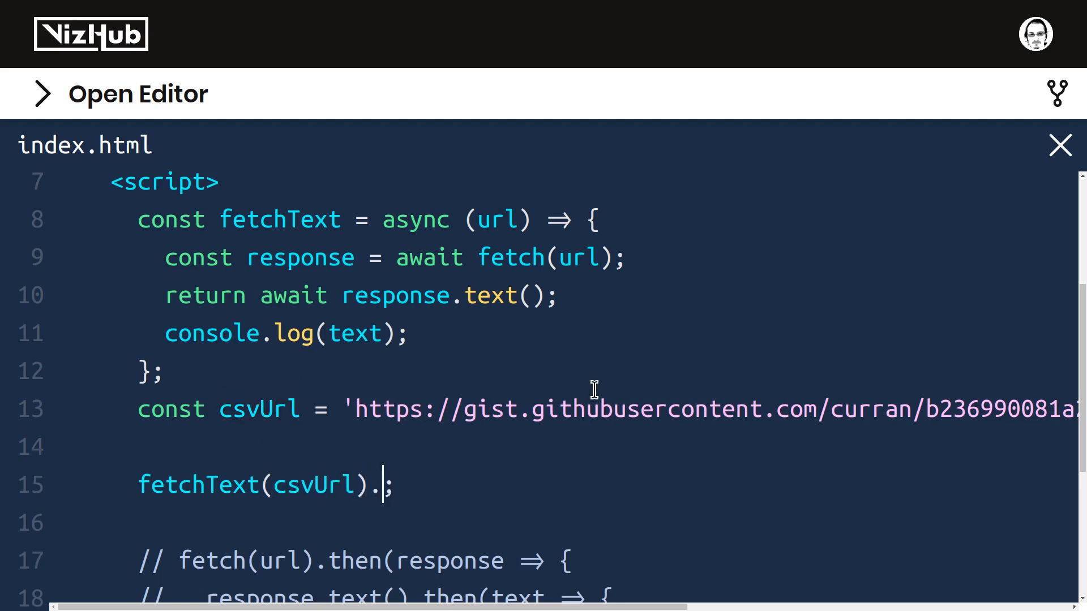
text(then()
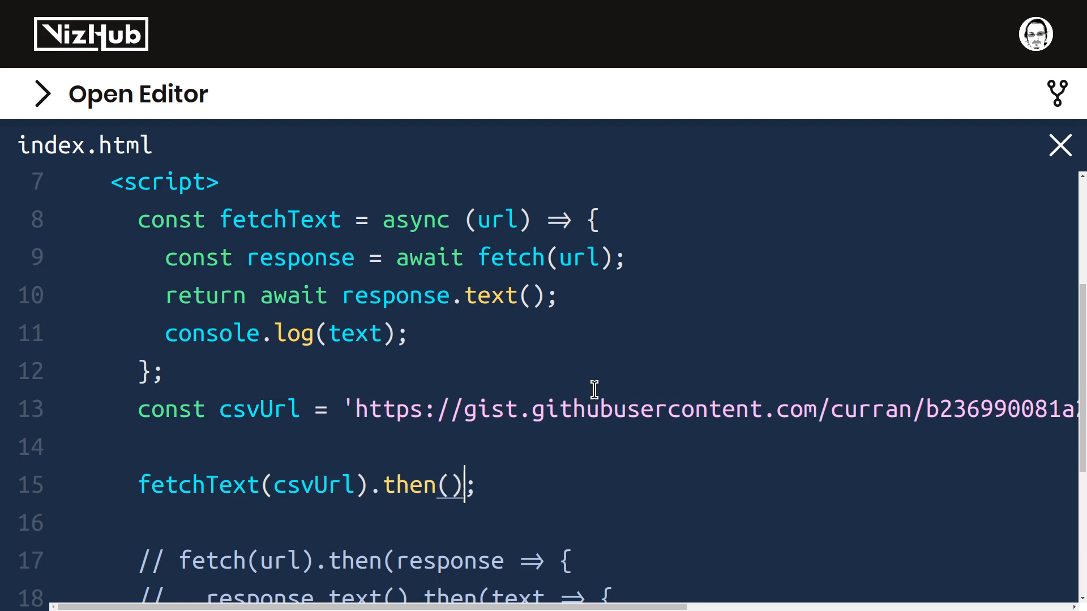
text(text => {})
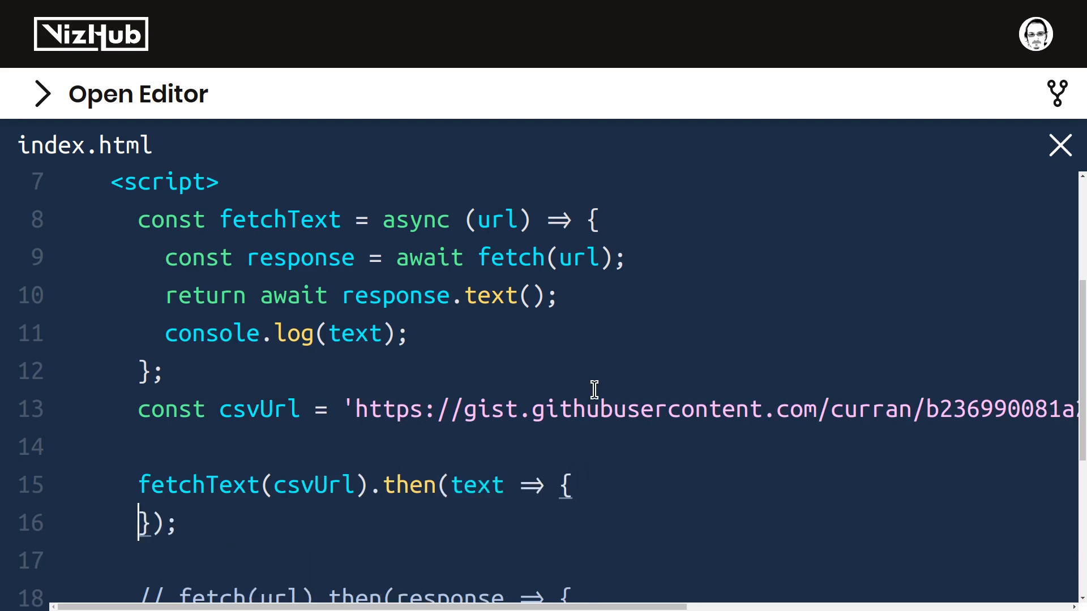
double_click(287, 333)
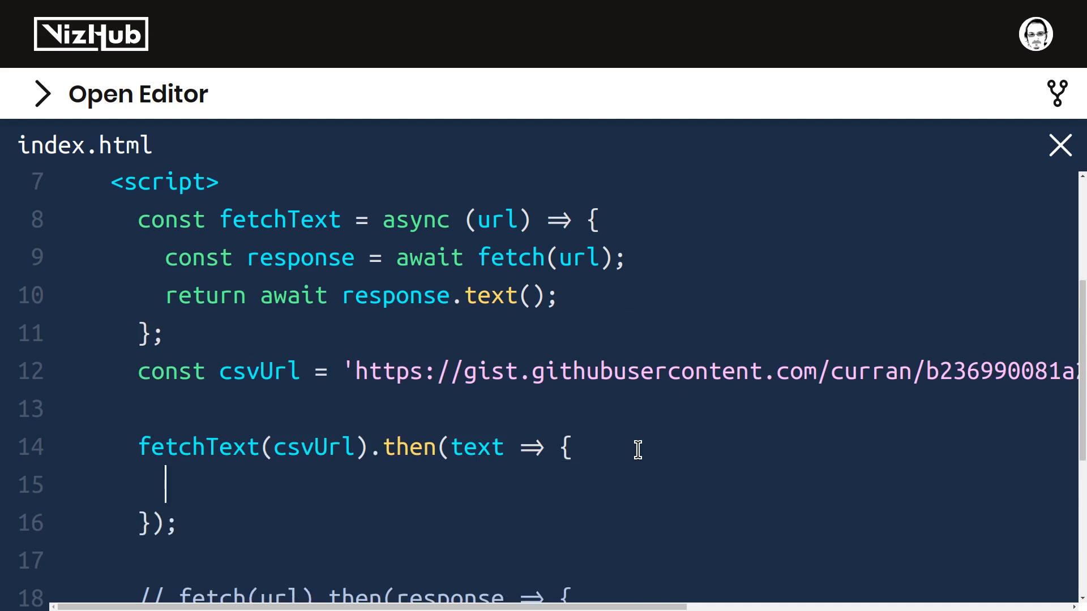
text(console.log(text);)
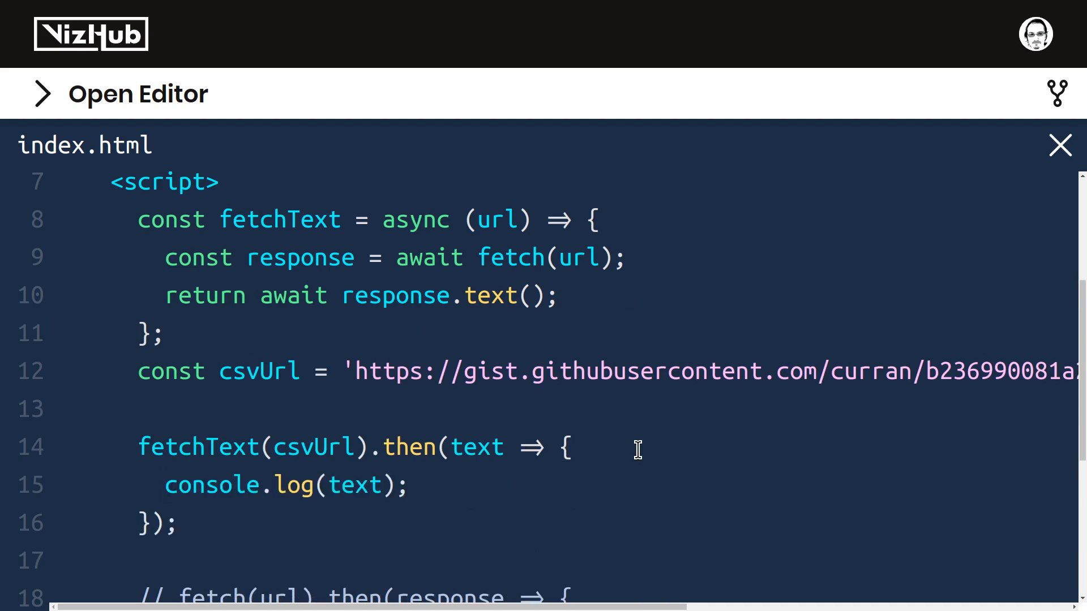